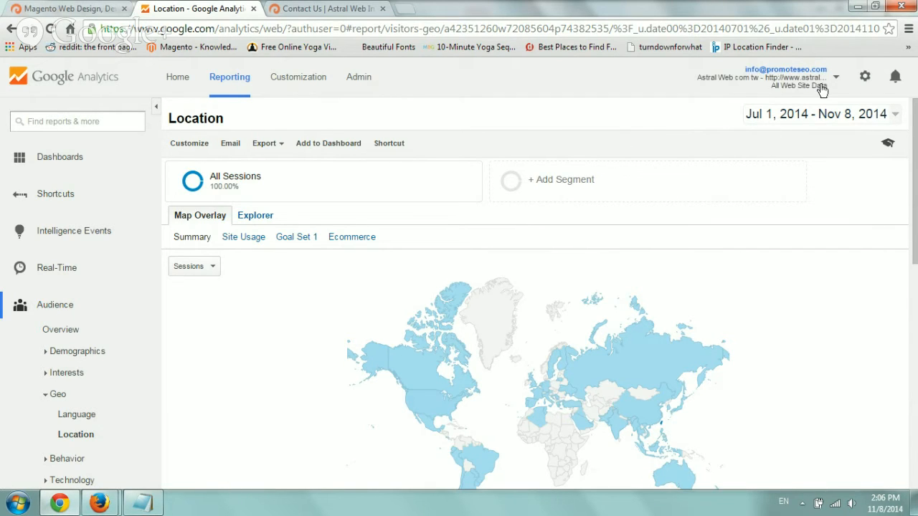
Step: Go to Admin and show the Goals list for the All Web Site Data view
{"action": "left_click", "coordinate": [355, 77]}
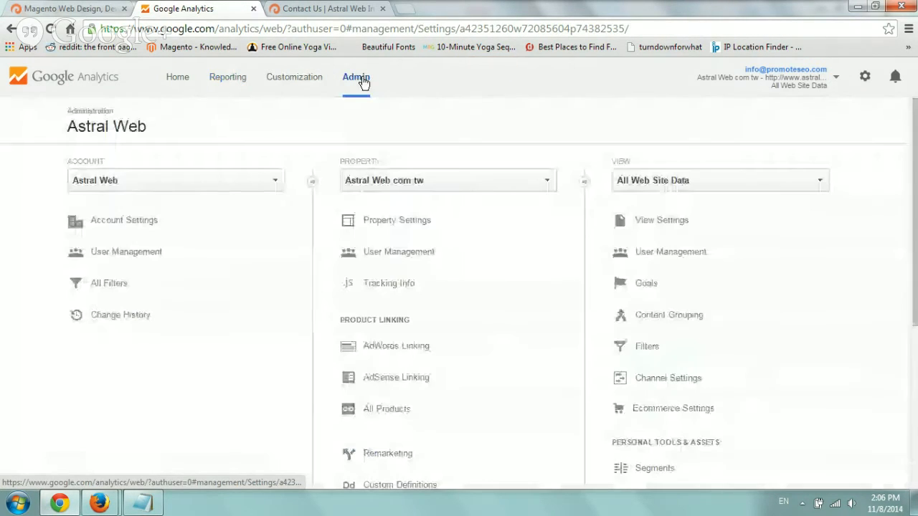
{"action": "mouse_move", "coordinate": [634, 152]}
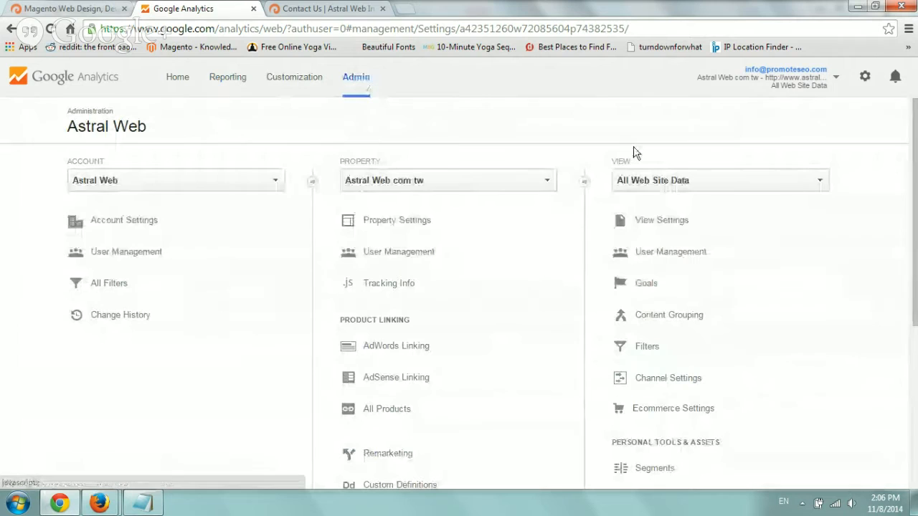
{"action": "mouse_move", "coordinate": [694, 293]}
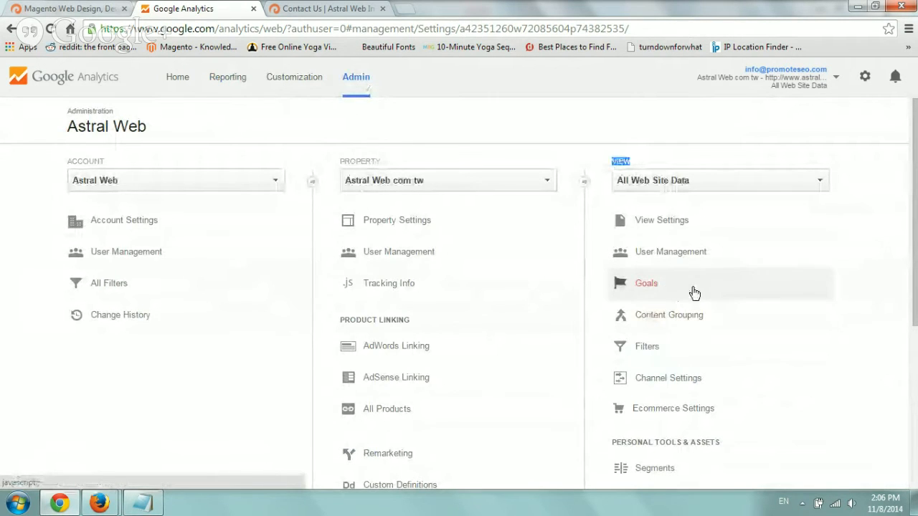
{"action": "left_click", "coordinate": [646, 282]}
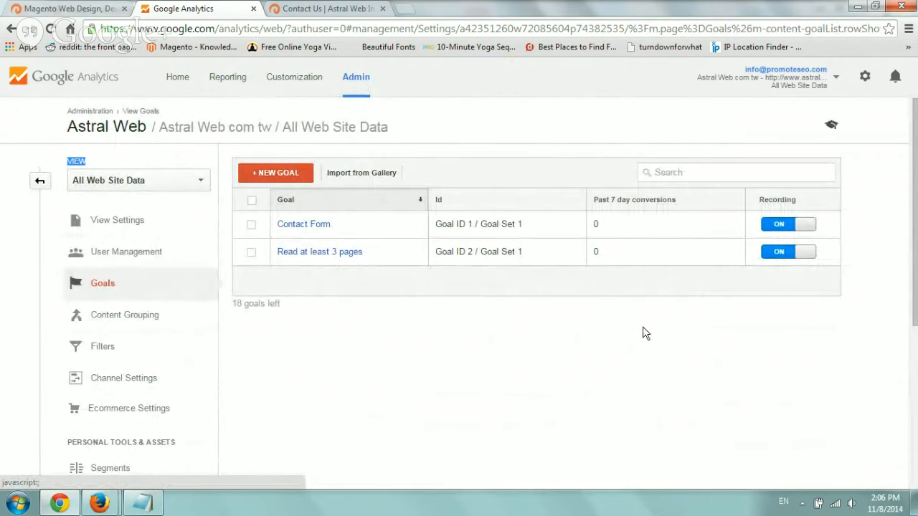
{"action": "mouse_move", "coordinate": [382, 184]}
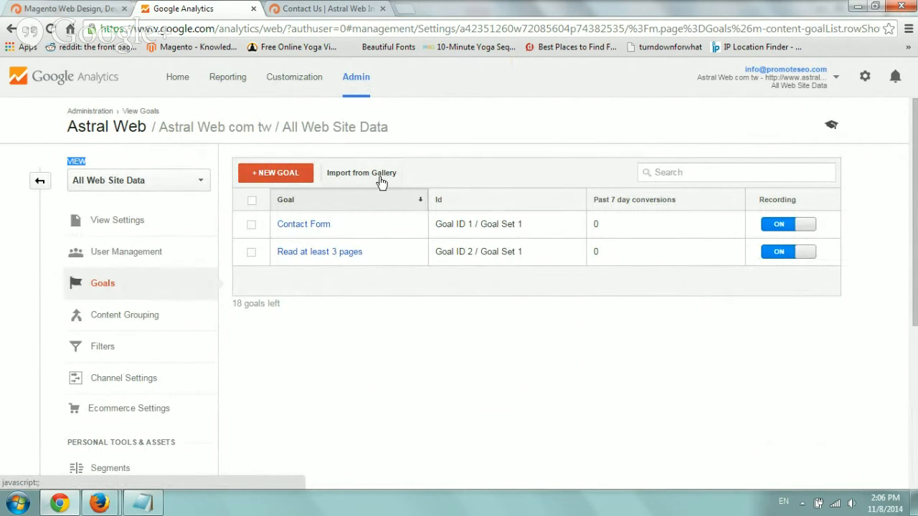
Step: Start a new goal and choose the Add to favorites engagement template
{"action": "left_click", "coordinate": [275, 172]}
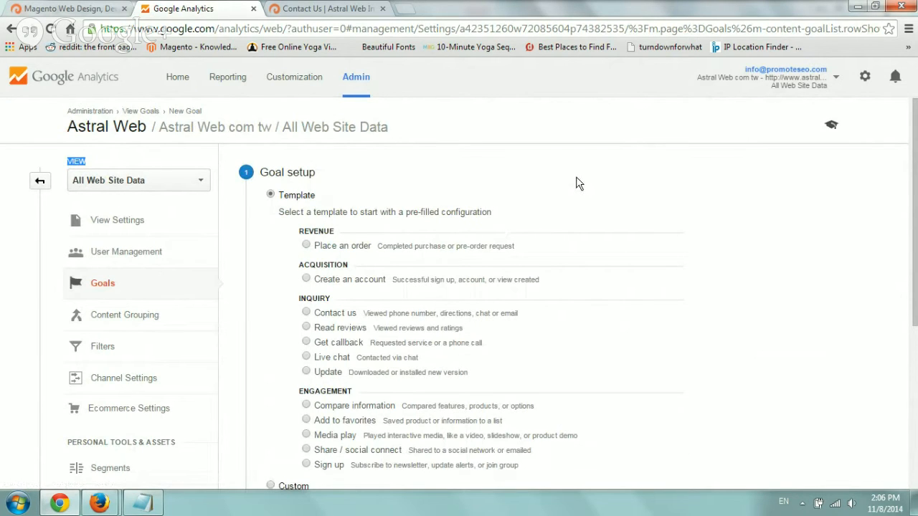
{"action": "scroll", "scroll_direction": "down", "scroll_amount": 3}
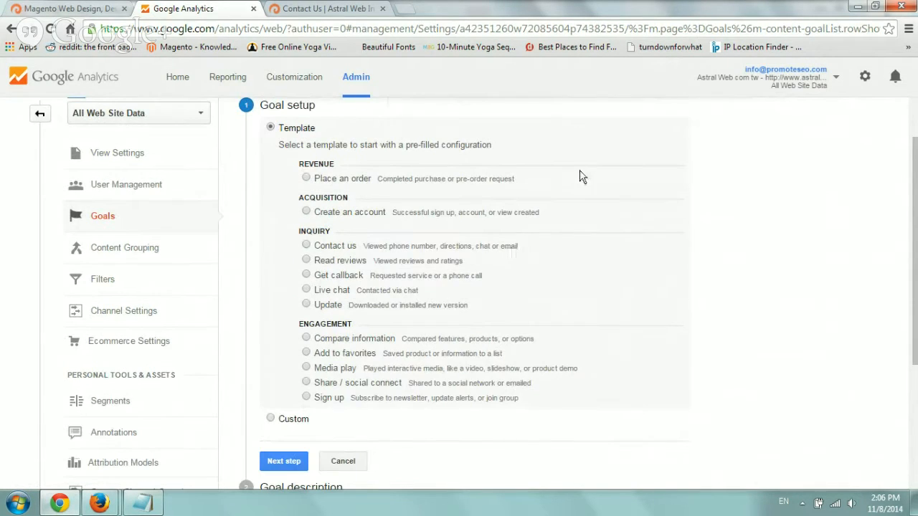
{"action": "mouse_move", "coordinate": [370, 180]}
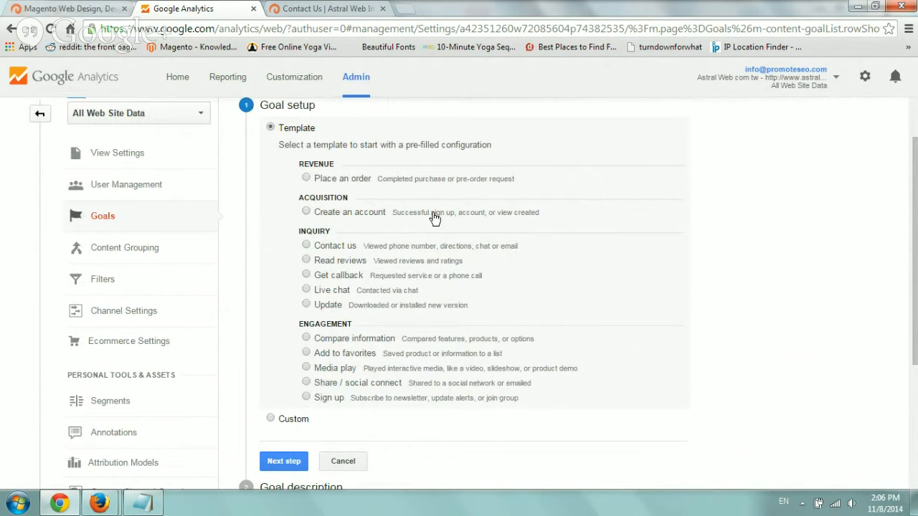
{"action": "mouse_move", "coordinate": [314, 357]}
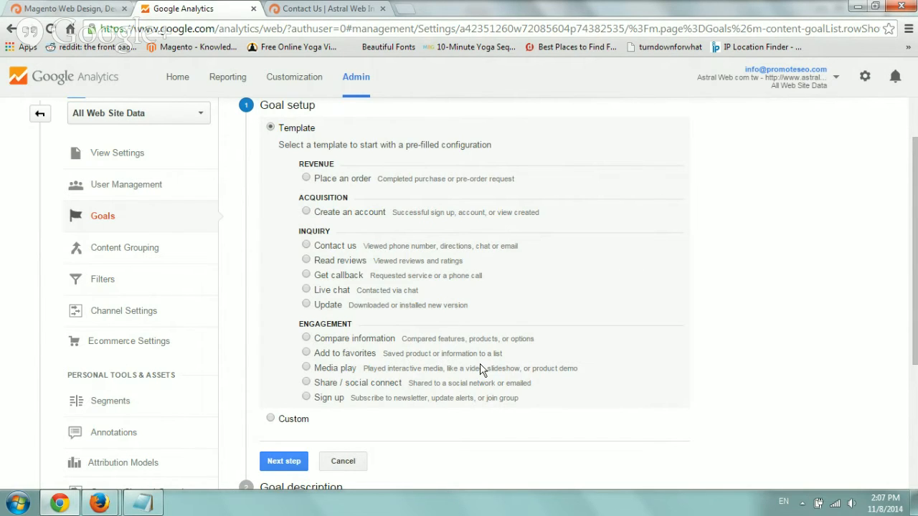
{"action": "mouse_move", "coordinate": [323, 419]}
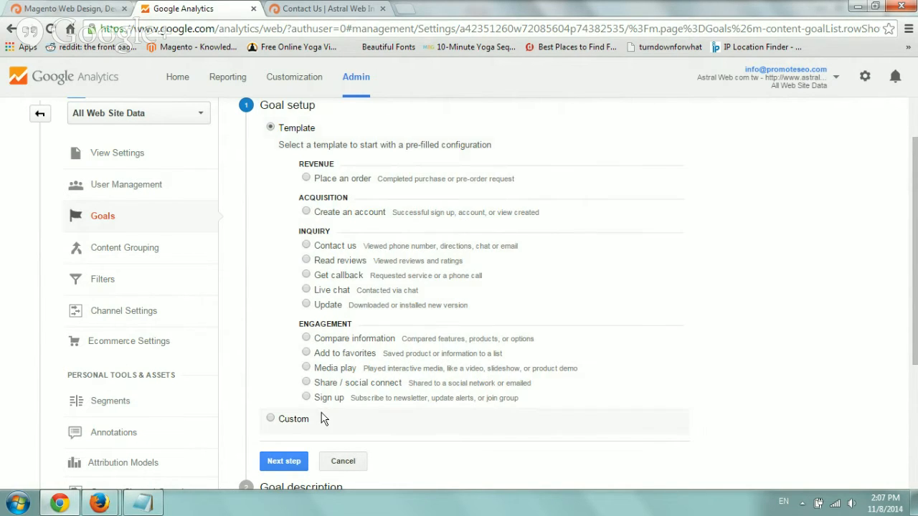
{"action": "mouse_move", "coordinate": [385, 323]}
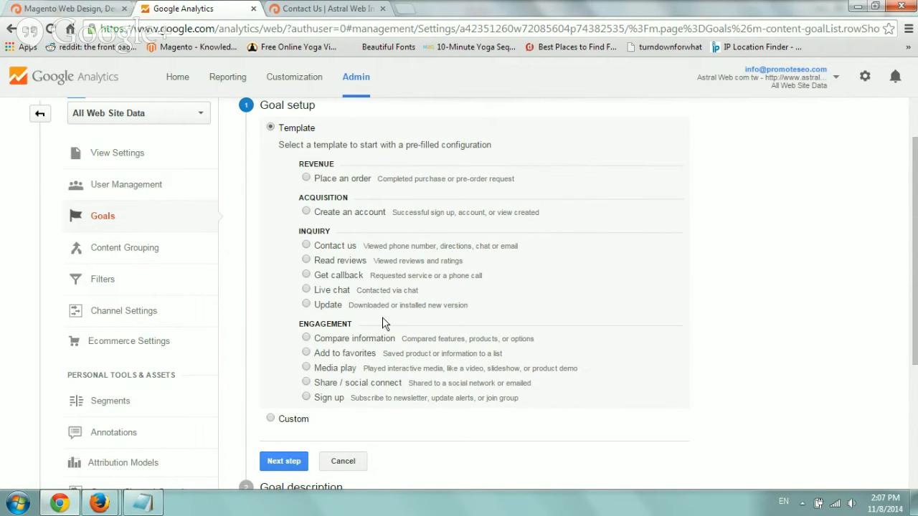
{"action": "mouse_move", "coordinate": [349, 341]}
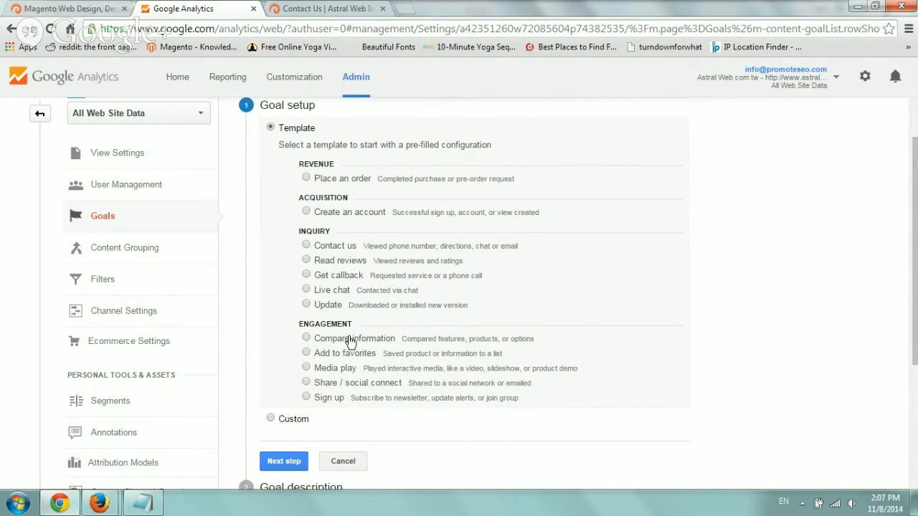
{"action": "mouse_move", "coordinate": [390, 418]}
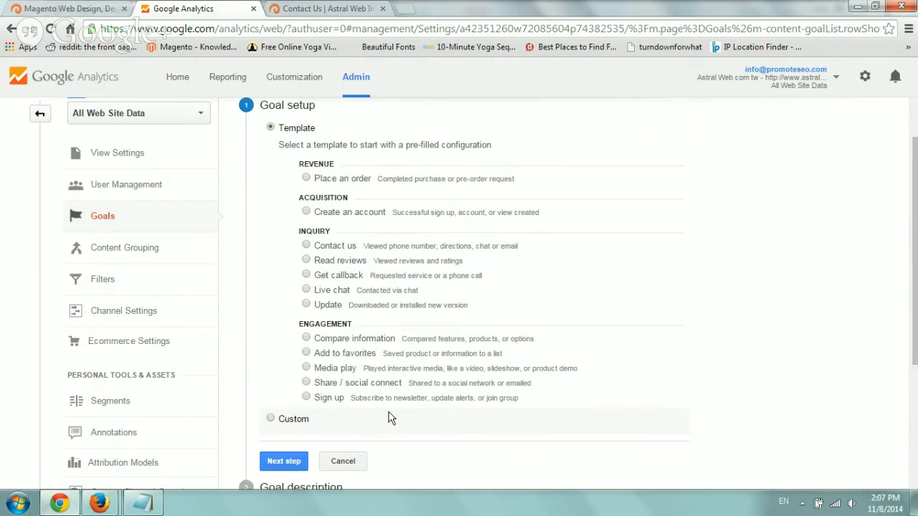
{"action": "mouse_move", "coordinate": [337, 357]}
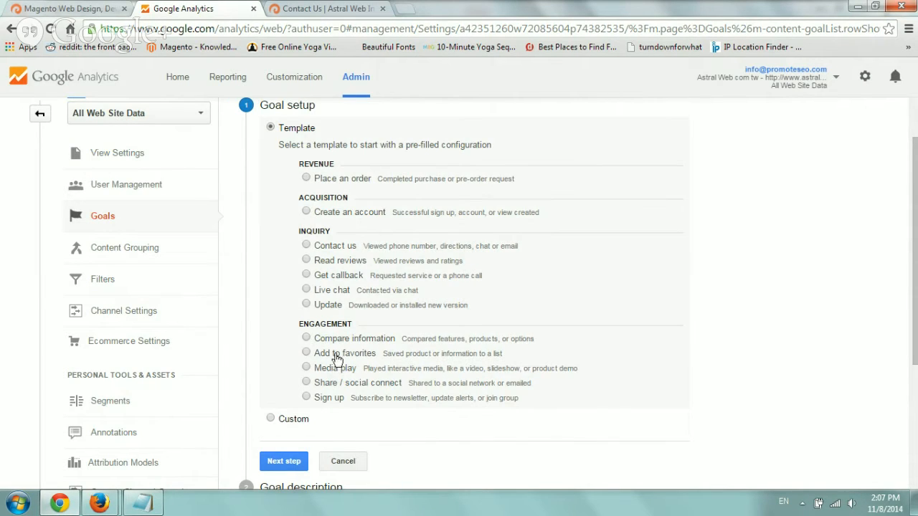
{"action": "left_click", "coordinate": [307, 353]}
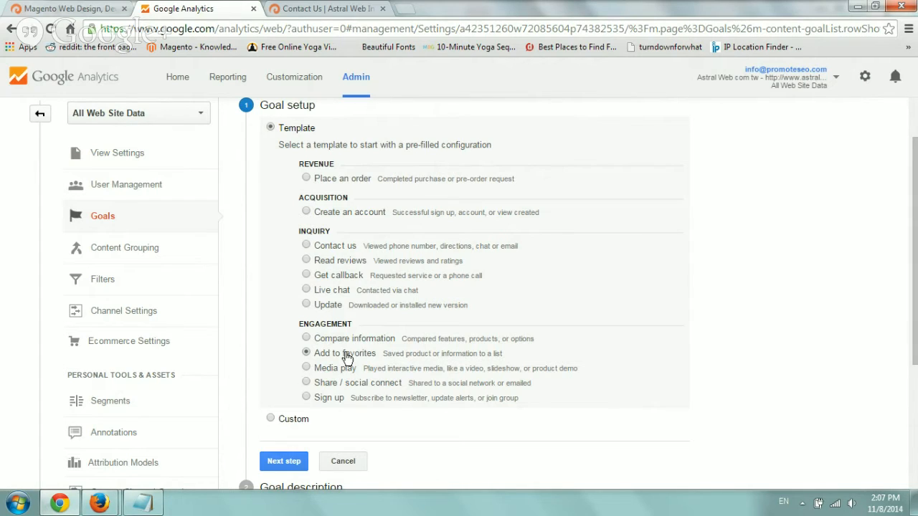
{"action": "mouse_move", "coordinate": [347, 250]}
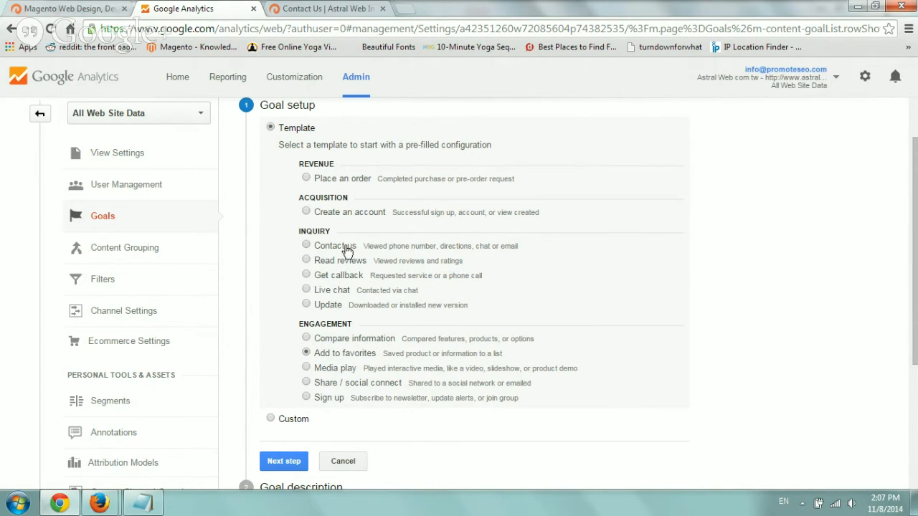
Step: Switch to the Contact us template, keeping the name Contact us and Destination type
{"action": "left_click", "coordinate": [284, 462]}
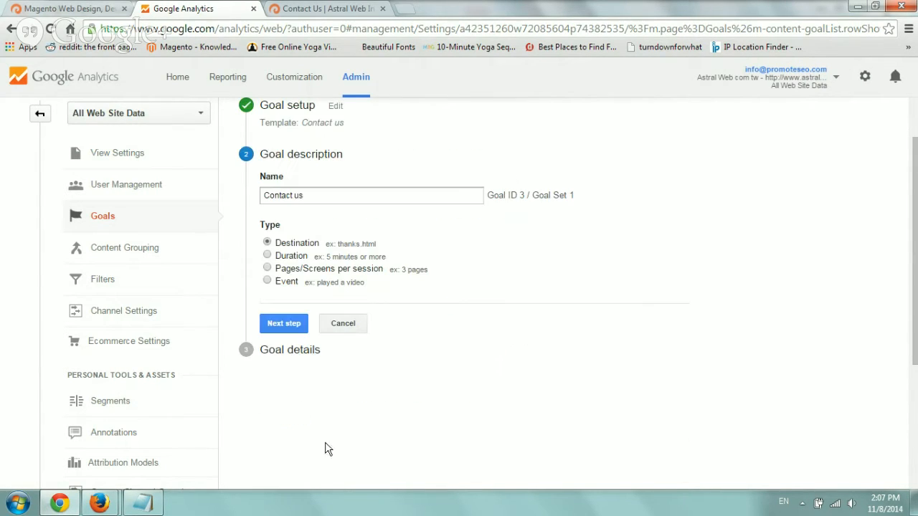
{"action": "mouse_move", "coordinate": [360, 244]}
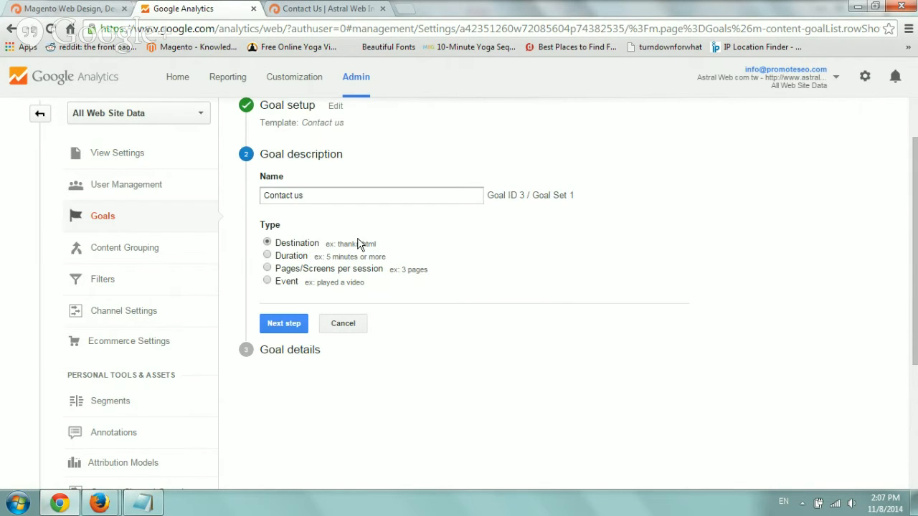
{"action": "mouse_move", "coordinate": [375, 95]}
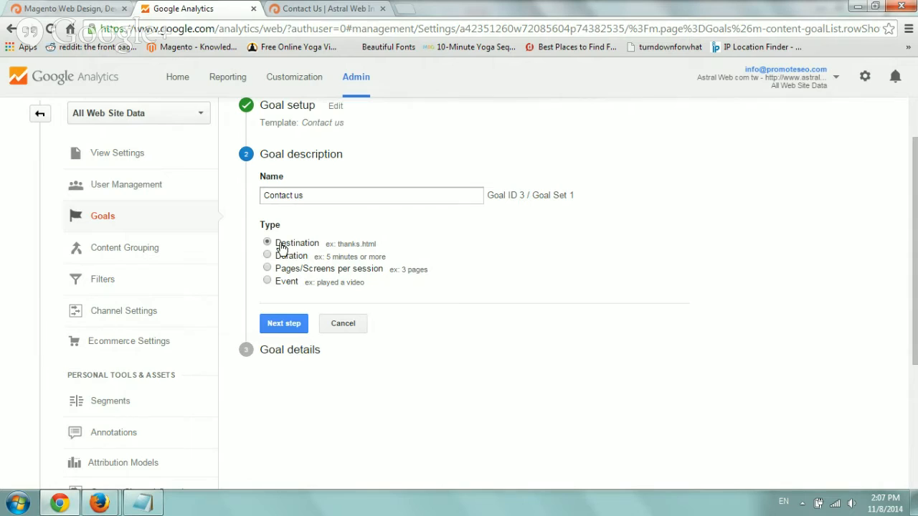
{"action": "mouse_move", "coordinate": [385, 251]}
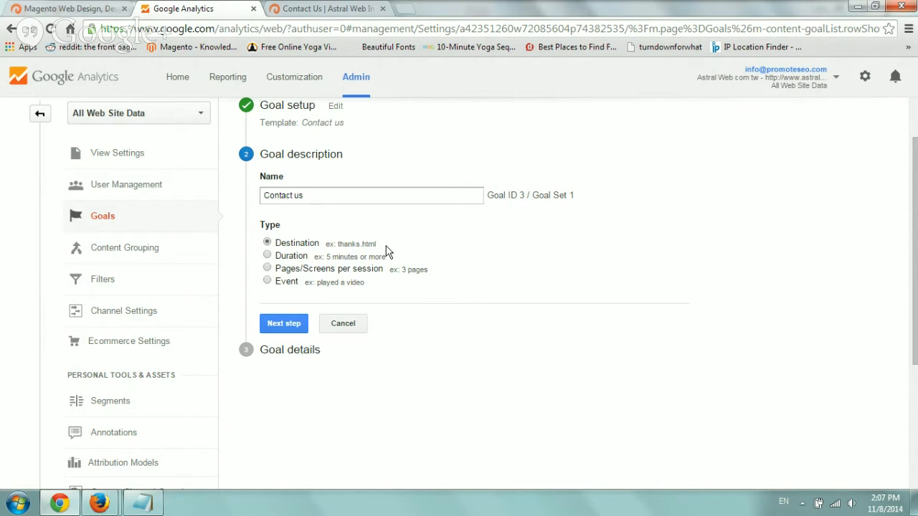
{"action": "mouse_move", "coordinate": [384, 247]}
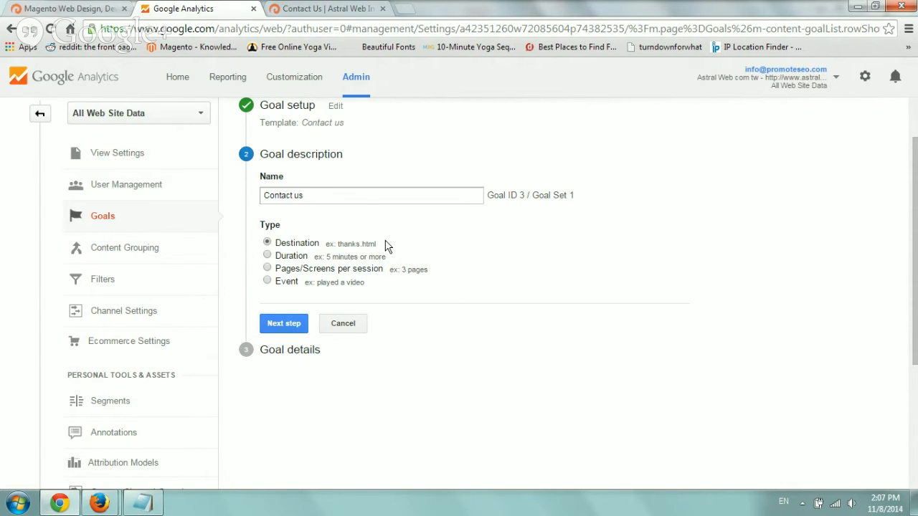
{"action": "mouse_move", "coordinate": [281, 247]}
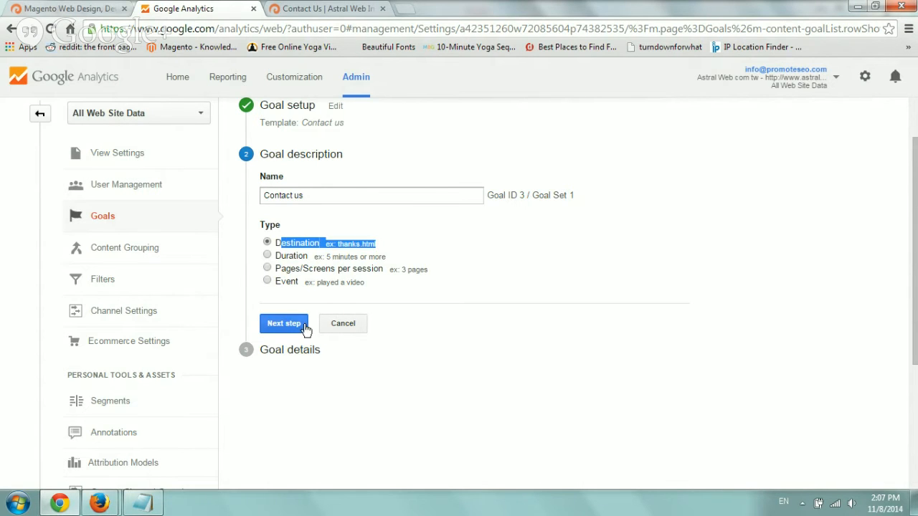
Step: Set the destination Equals to thankyou.php and turn Value on, replacing 100 with 10 USD
{"action": "left_click", "coordinate": [284, 324]}
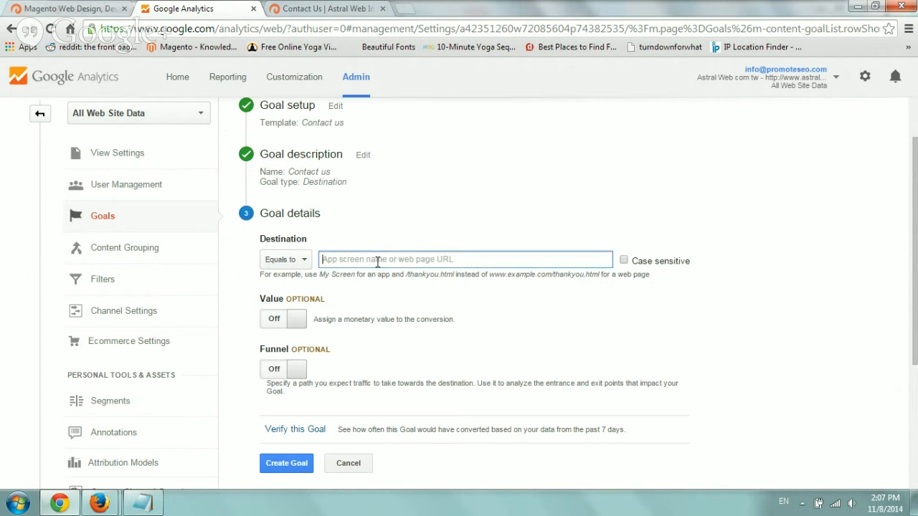
{"action": "type", "text": "thankyou."}
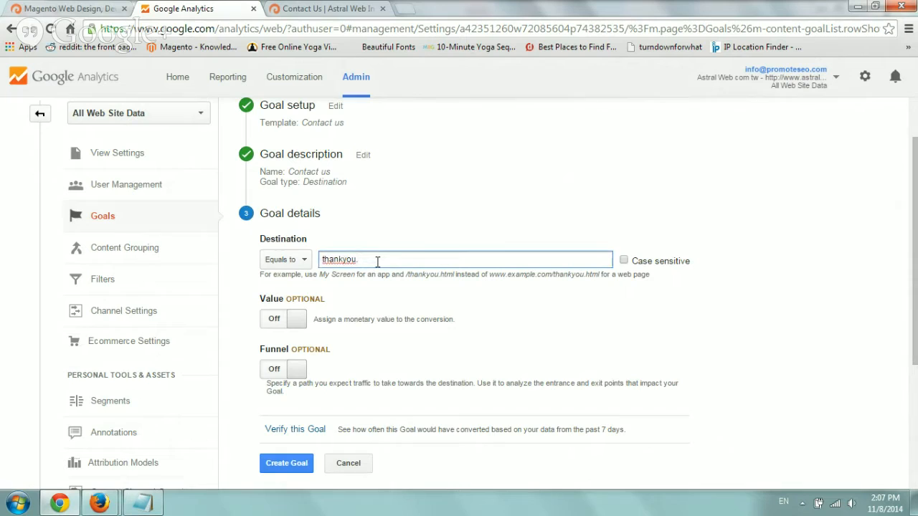
{"action": "type", "text": "php"}
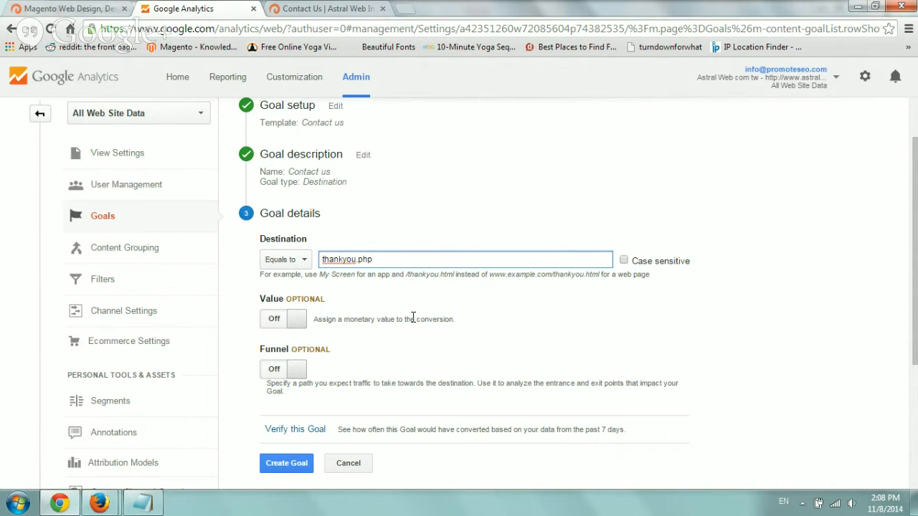
{"action": "left_click", "coordinate": [283, 318]}
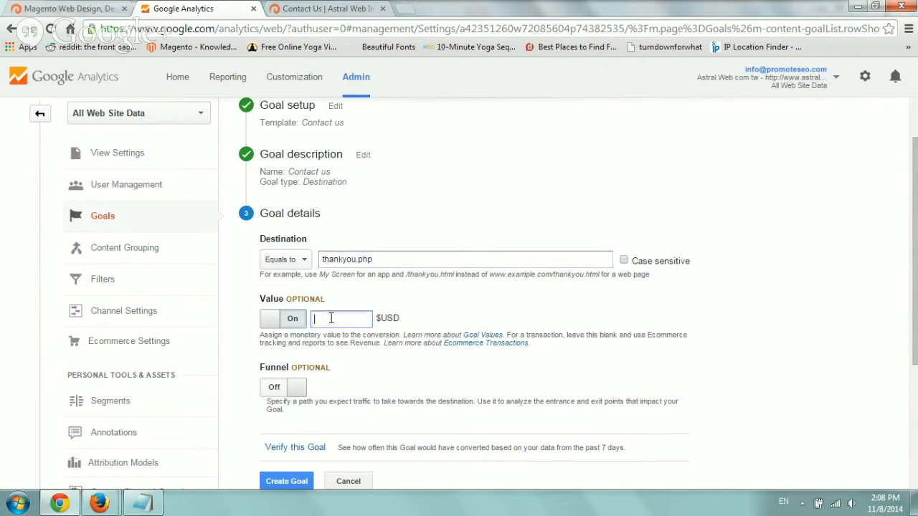
{"action": "type", "text": "100"}
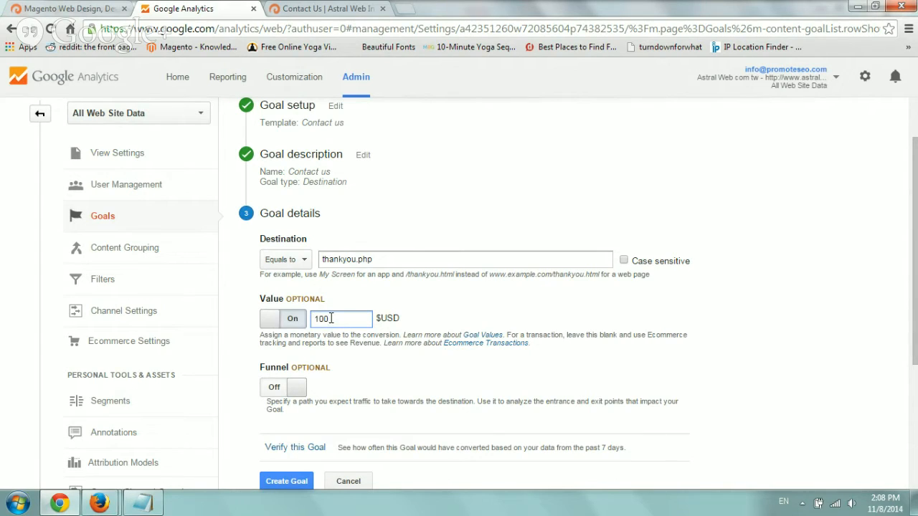
{"action": "mouse_move", "coordinate": [428, 324]}
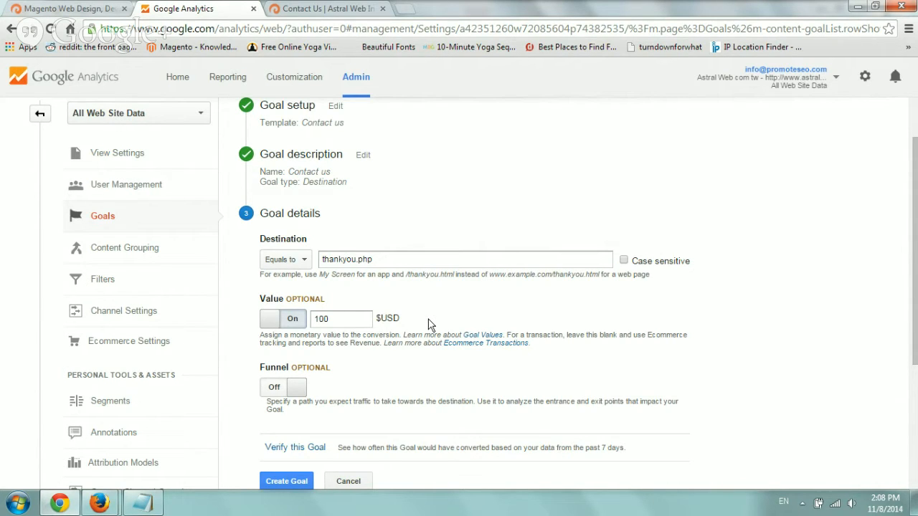
{"action": "triple_click", "coordinate": [341, 318]}
{"action": "type", "text": "10"}
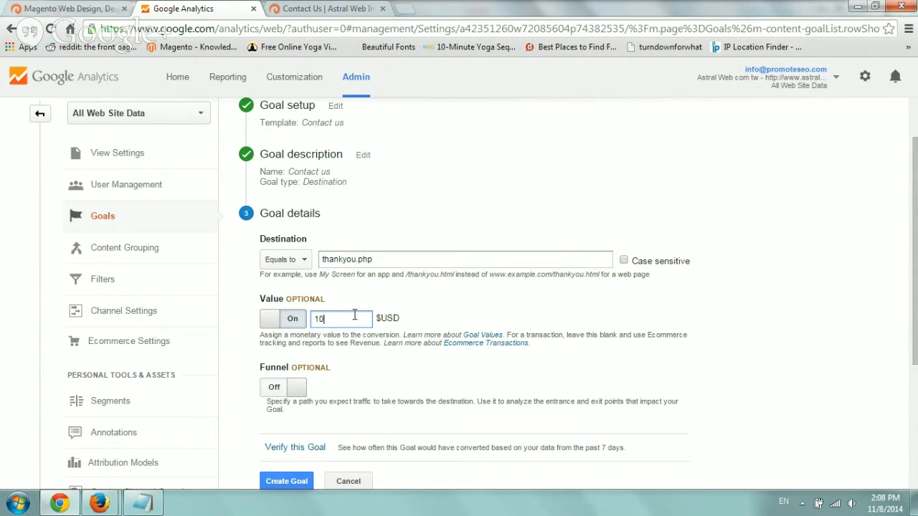
{"action": "mouse_move", "coordinate": [370, 308]}
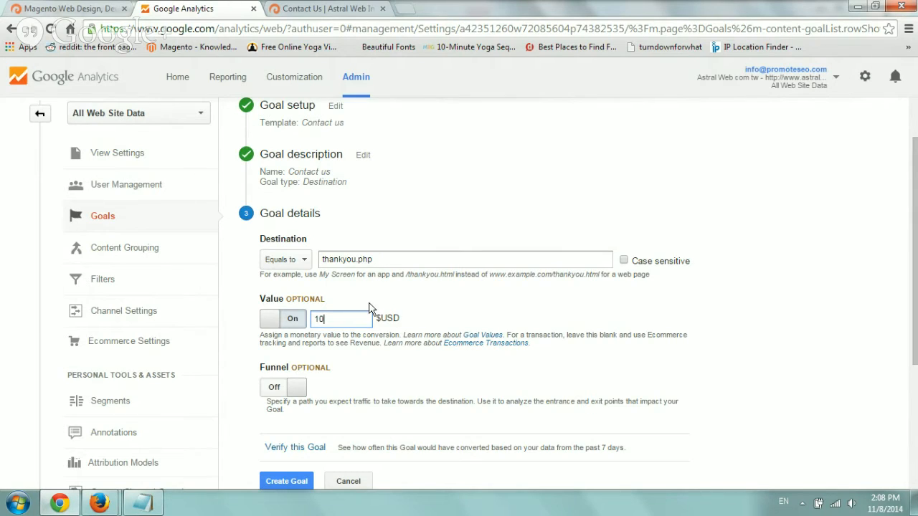
Step: Switch the Funnel on and review its empty first Step Name and Screen/Page fields
{"action": "left_click", "coordinate": [272, 387]}
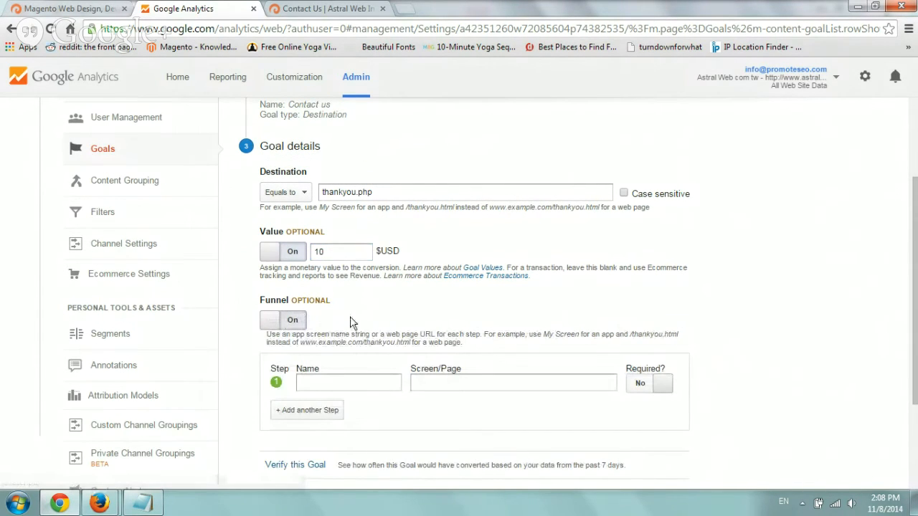
{"action": "double_click", "coordinate": [294, 299]}
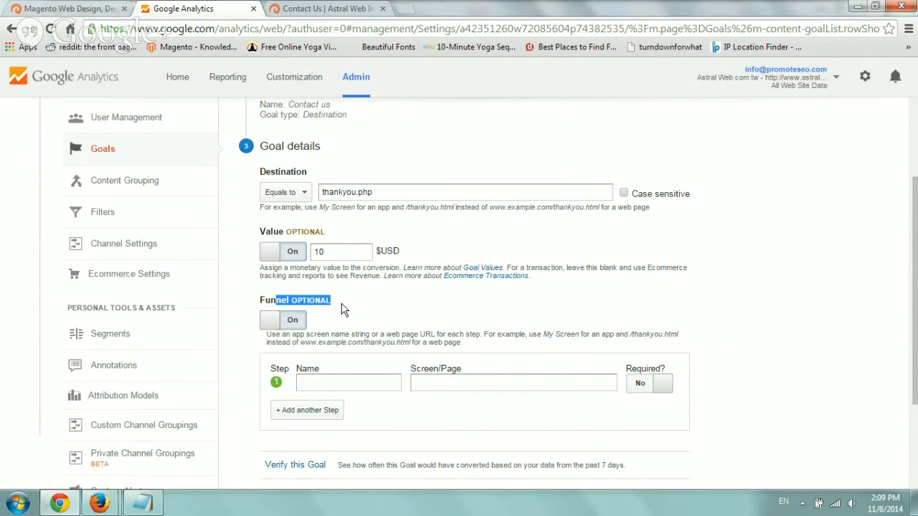
{"action": "mouse_move", "coordinate": [380, 324]}
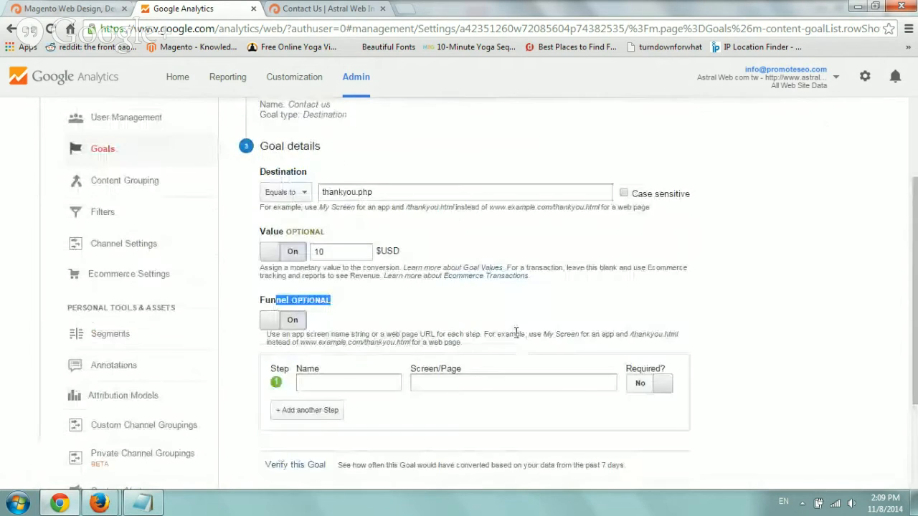
{"action": "scroll", "scroll_direction": "down", "scroll_amount": 3}
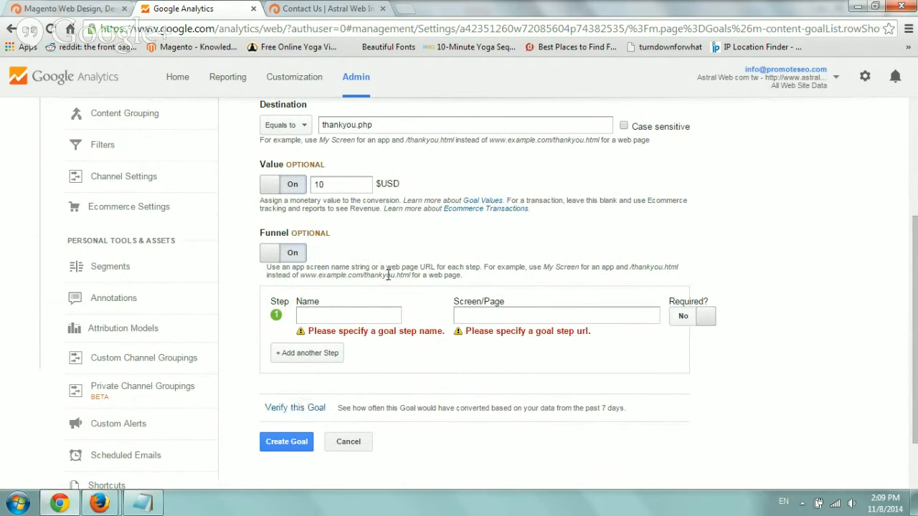
Step: Turn the funnel off and verify the goal, which shows a 0% conversion rate
{"action": "left_click", "coordinate": [282, 252]}
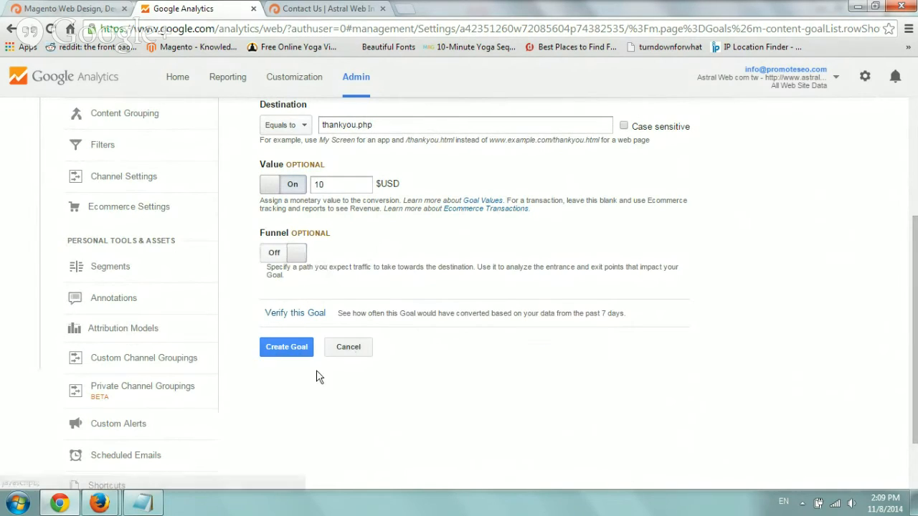
{"action": "left_click", "coordinate": [295, 312]}
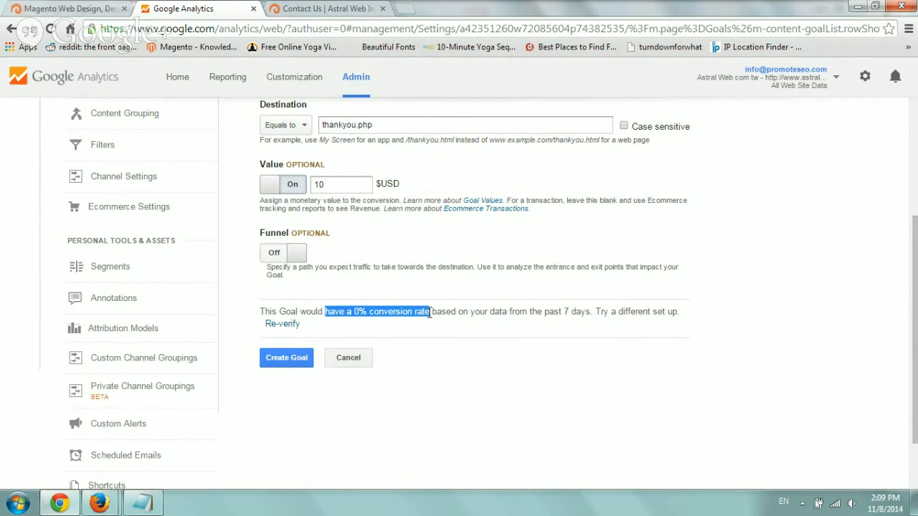
{"action": "scroll", "scroll_direction": "up", "scroll_amount": 3}
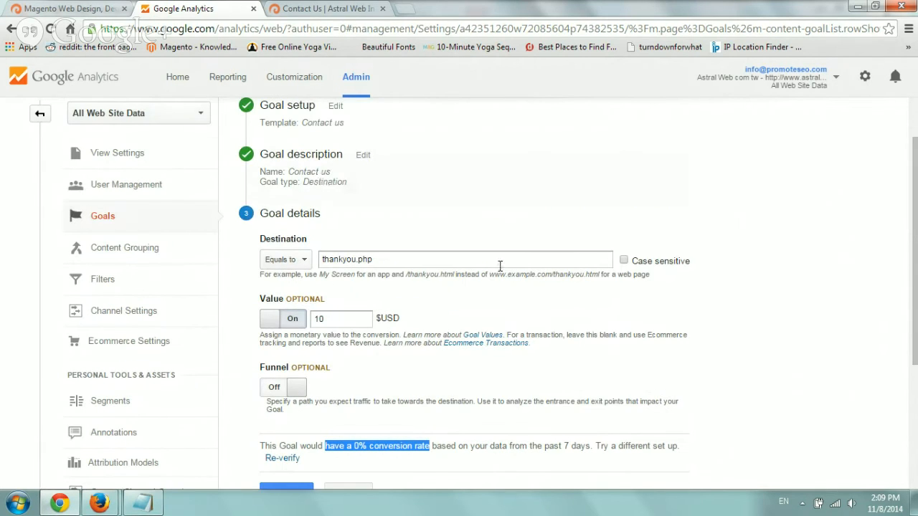
{"action": "scroll", "scroll_direction": "down", "scroll_amount": 3}
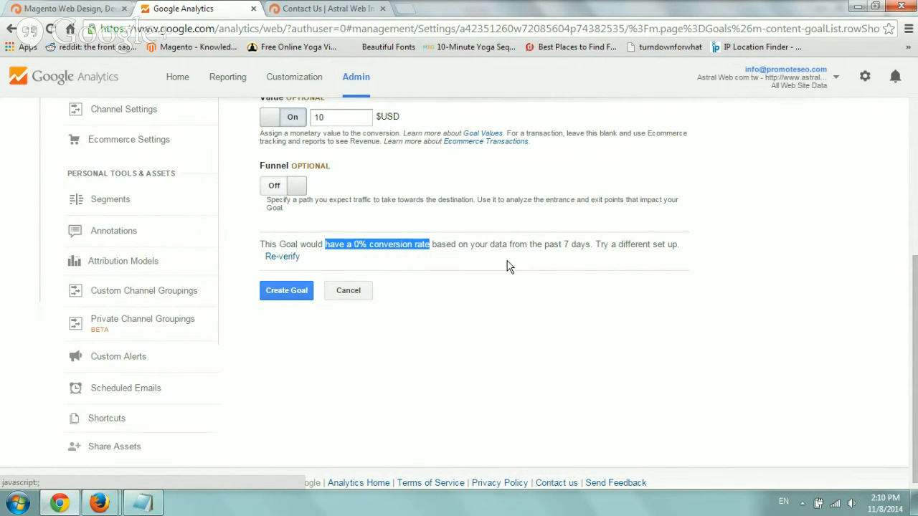
{"action": "scroll", "scroll_direction": "up", "scroll_amount": 3}
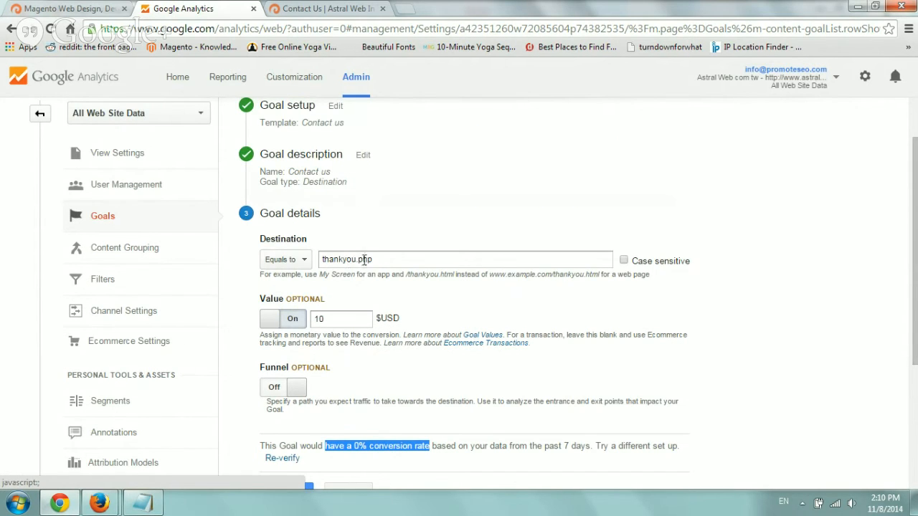
{"action": "triple_click", "coordinate": [464, 260]}
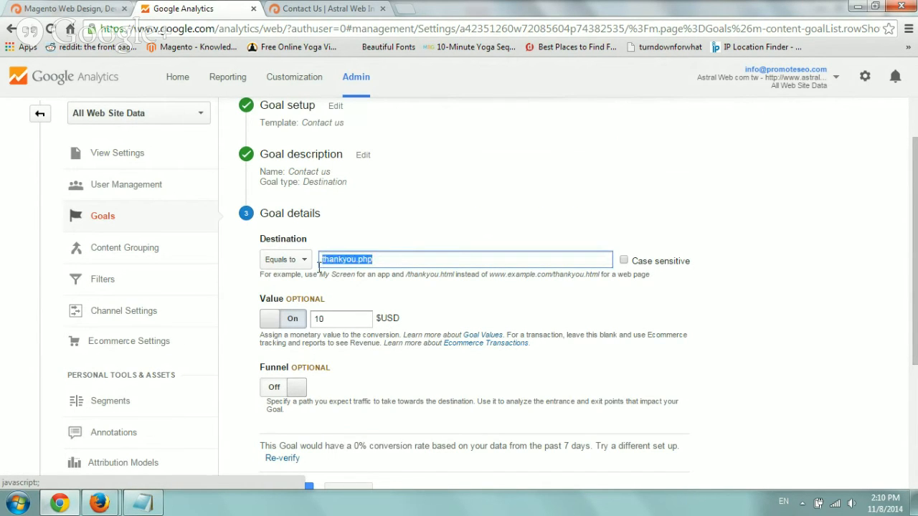
Step: Copy /contact/ from the site's contact page as the destination and verify a 2.71% conversion rate
{"action": "left_click", "coordinate": [322, 8]}
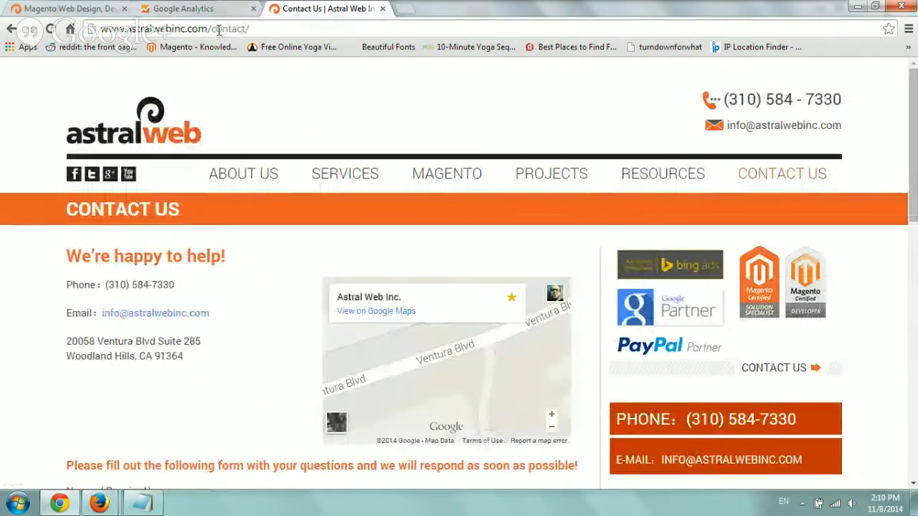
{"action": "left_click", "coordinate": [179, 8]}
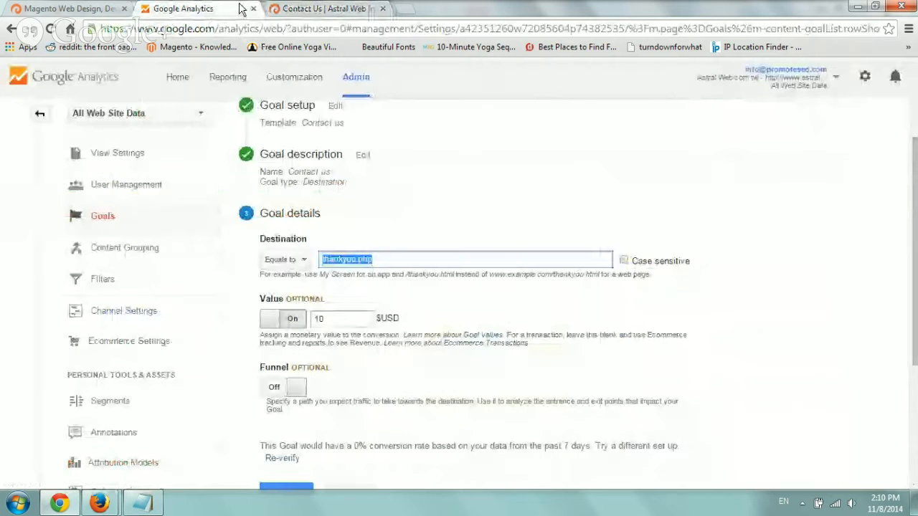
{"action": "left_click", "coordinate": [322, 9]}
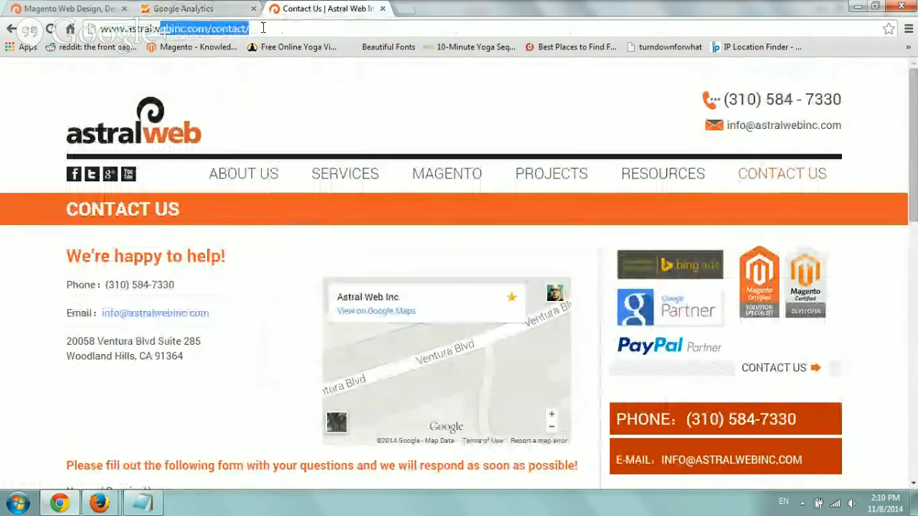
{"action": "left_click", "coordinate": [194, 8]}
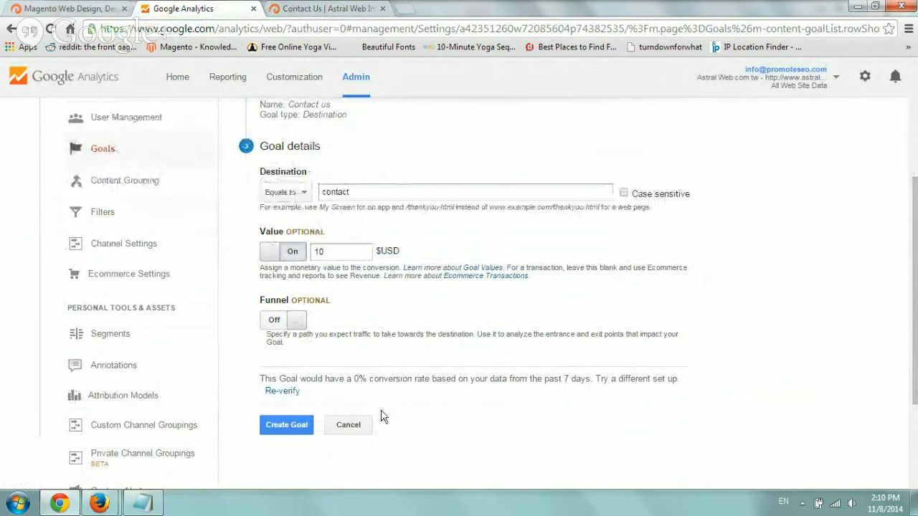
{"action": "mouse_move", "coordinate": [424, 189]}
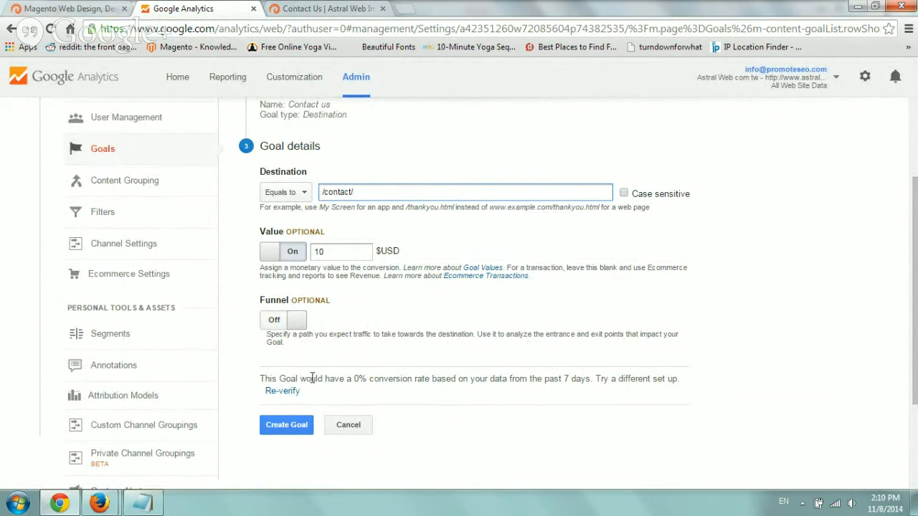
{"action": "left_click", "coordinate": [281, 390]}
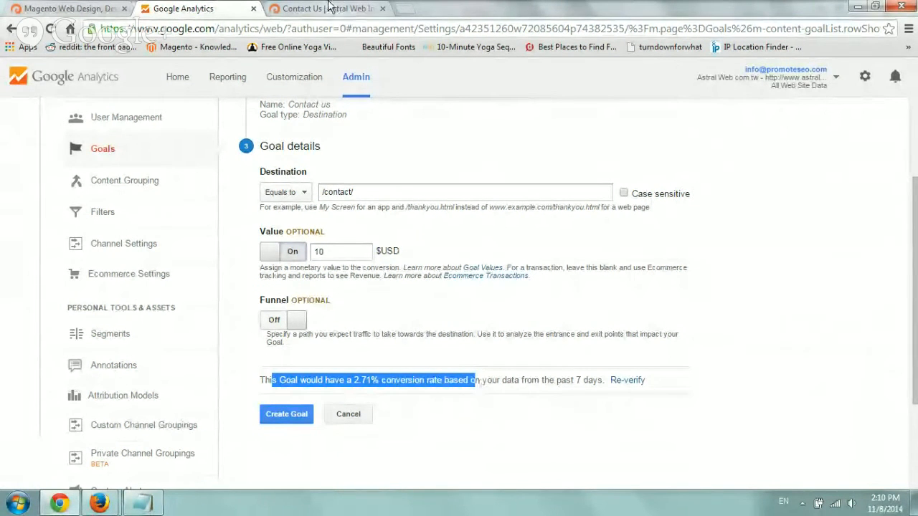
{"action": "left_click", "coordinate": [327, 8]}
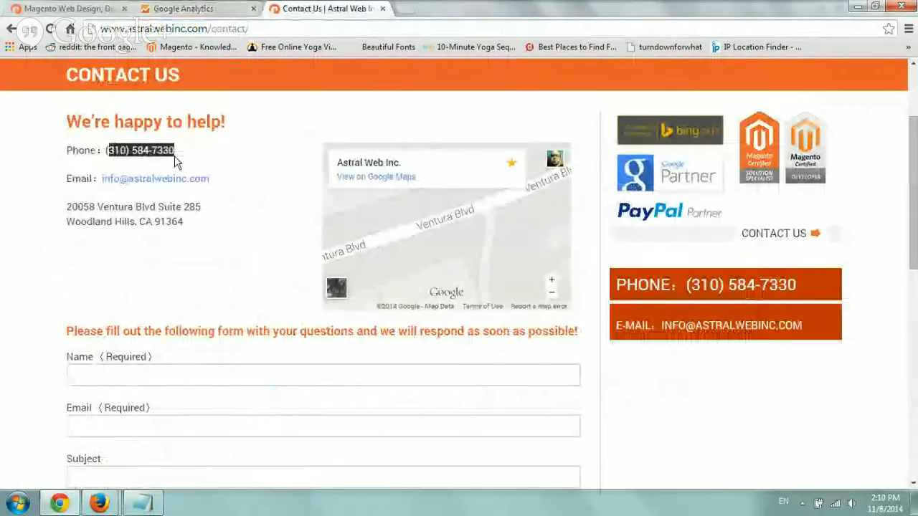
{"action": "scroll", "scroll_direction": "down", "scroll_amount": 3}
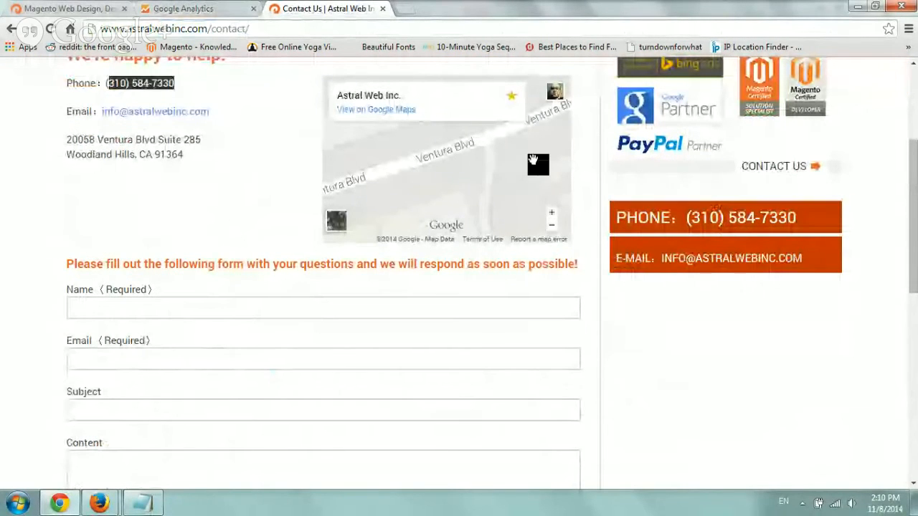
{"action": "left_click", "coordinate": [183, 9]}
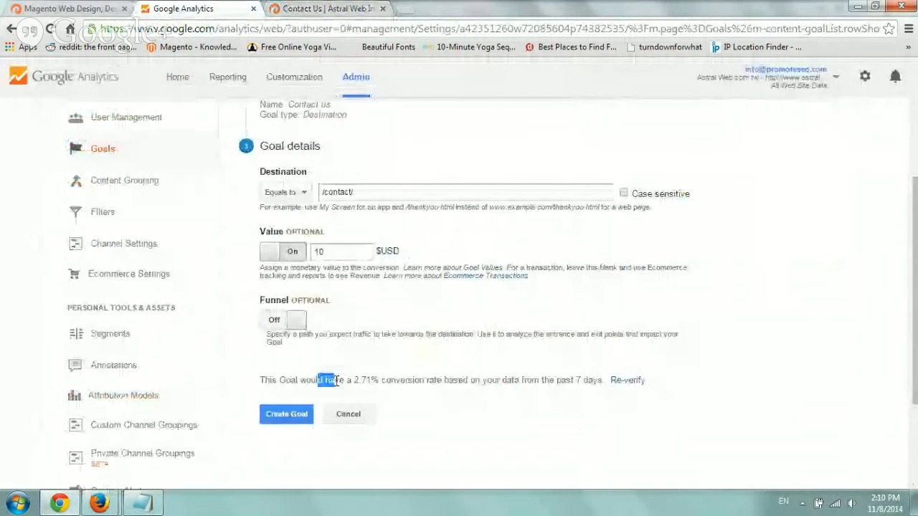
Step: Leave the goal editor and discard the unsaved draft, returning to the two-goal list
{"action": "left_click_drag", "start_coordinate": [324, 380], "coordinate": [453, 380]}
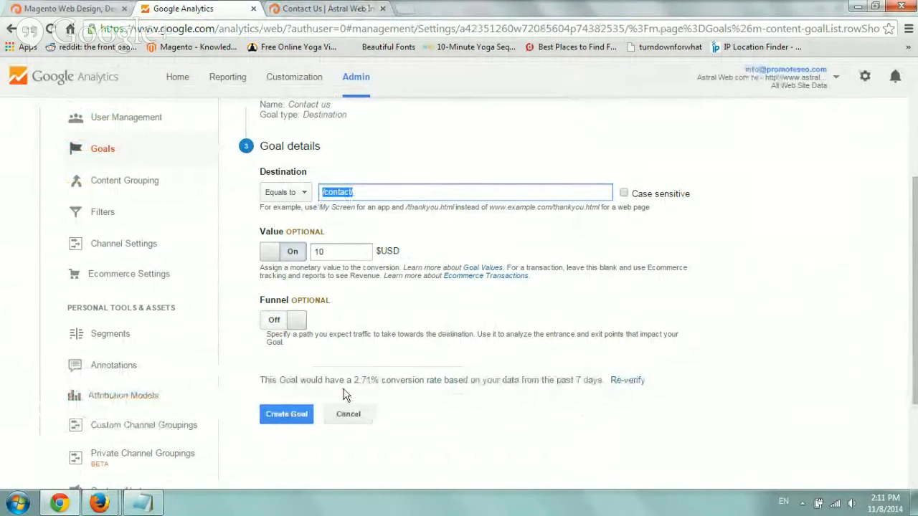
{"action": "scroll", "scroll_direction": "up", "scroll_amount": 3}
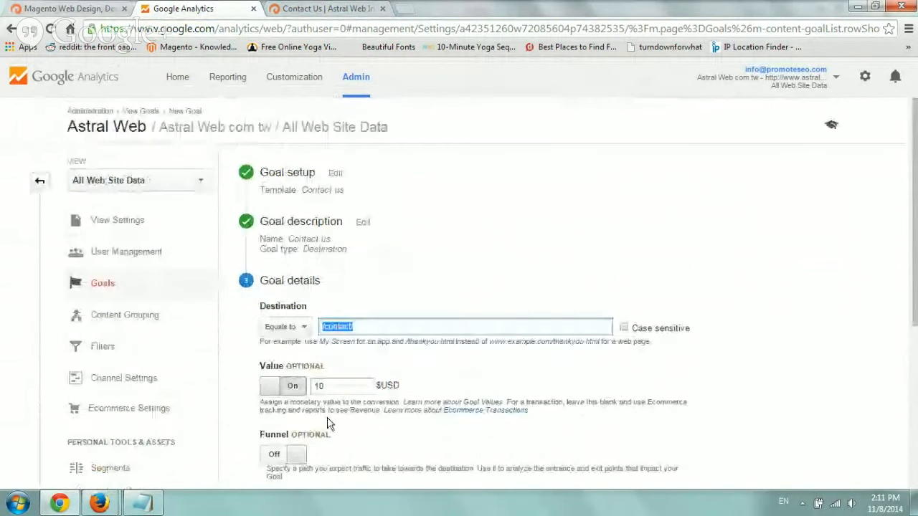
{"action": "left_click", "coordinate": [104, 282]}
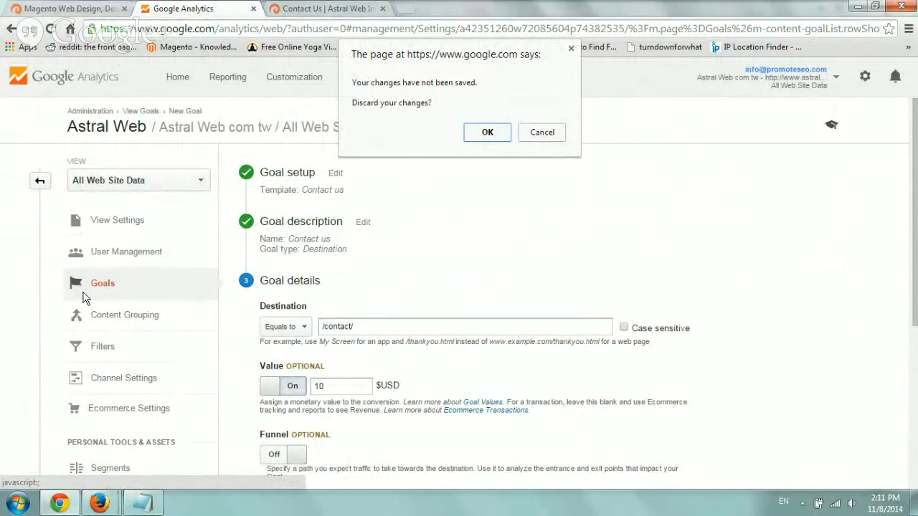
{"action": "left_click", "coordinate": [488, 132]}
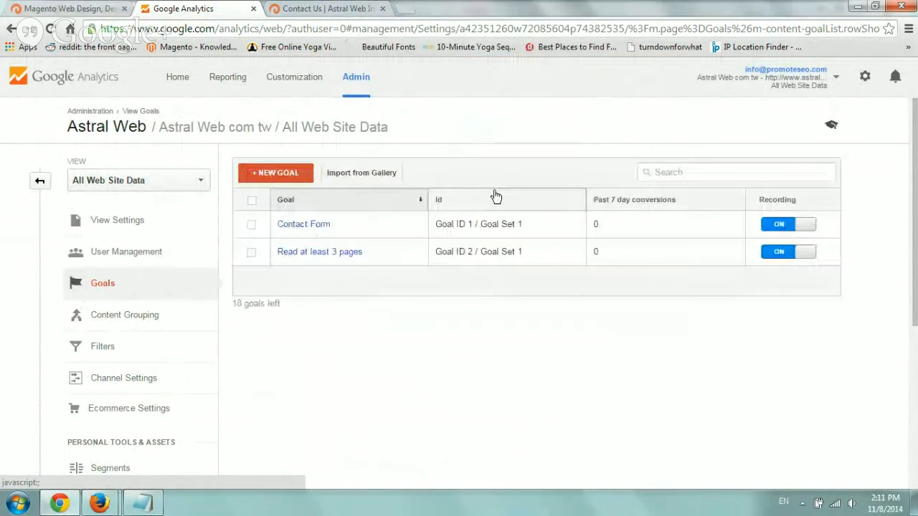
Step: Draft a Duration goal named test for sessions over 10 minutes and verify its 6.35% conversion rate
{"action": "left_click", "coordinate": [275, 172]}
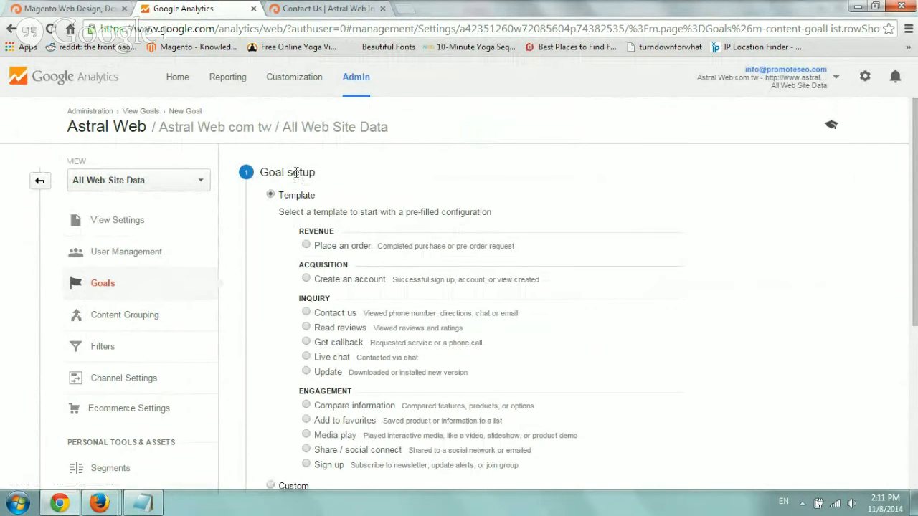
{"action": "scroll", "scroll_direction": "down", "scroll_amount": 3}
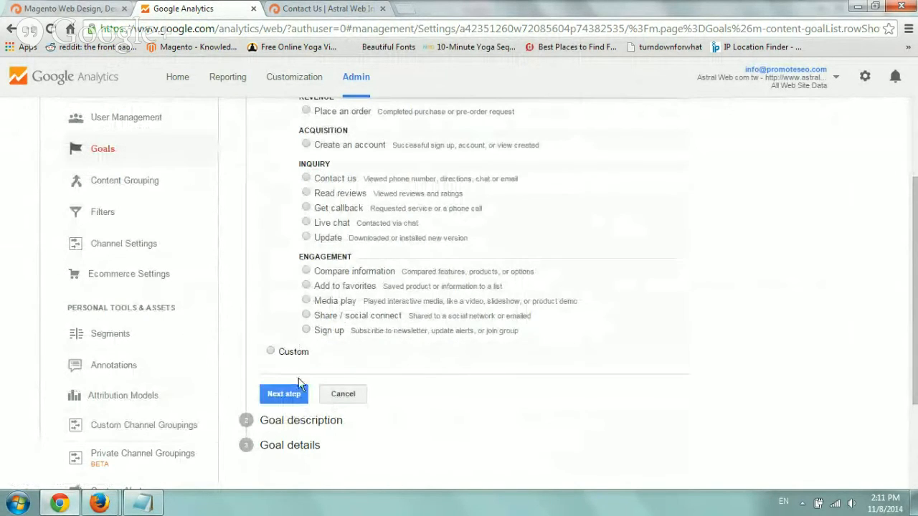
{"action": "left_click", "coordinate": [284, 393]}
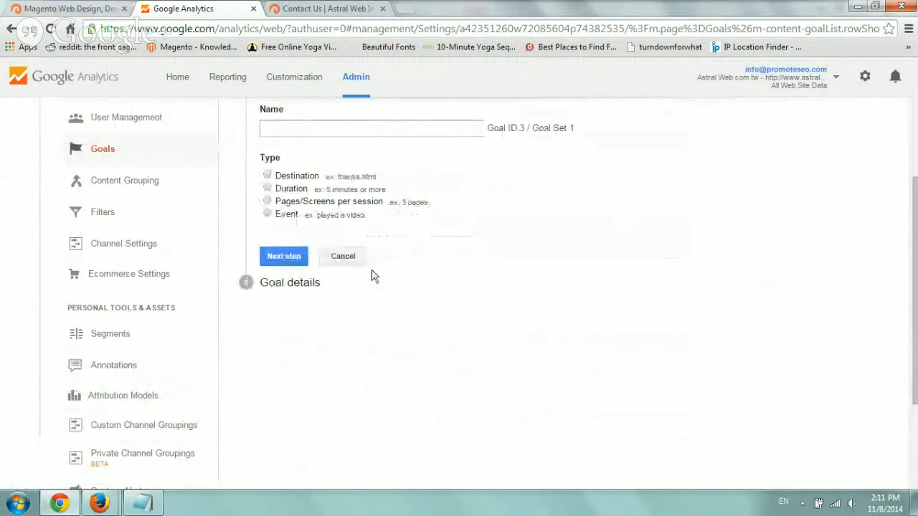
{"action": "scroll", "scroll_direction": "up", "scroll_amount": 3}
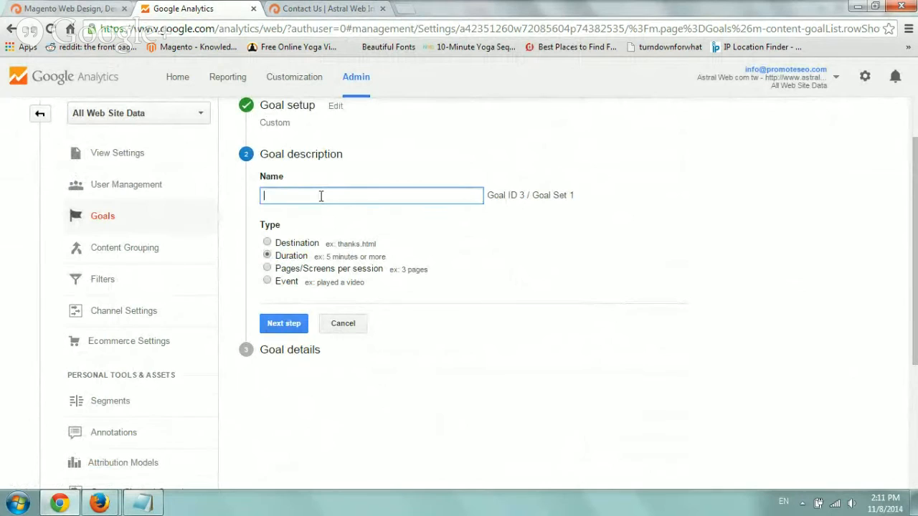
{"action": "type", "text": "test"}
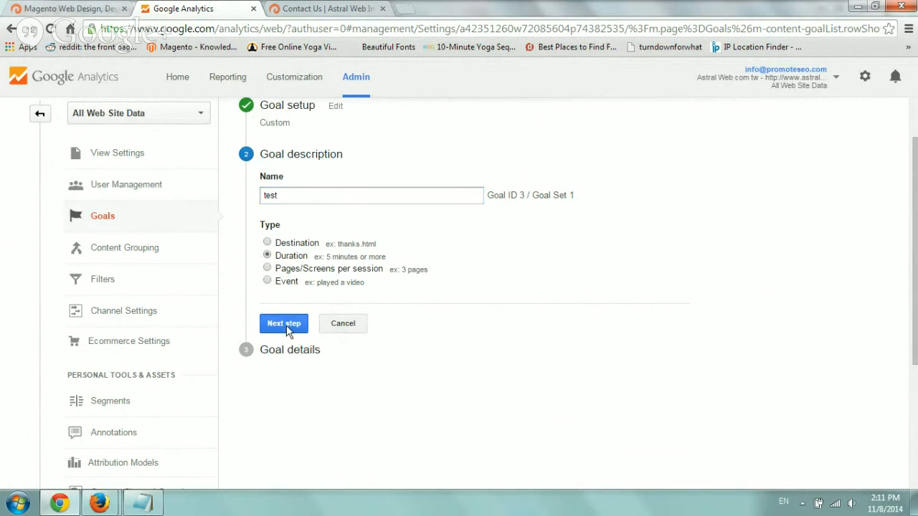
{"action": "left_click", "coordinate": [284, 324]}
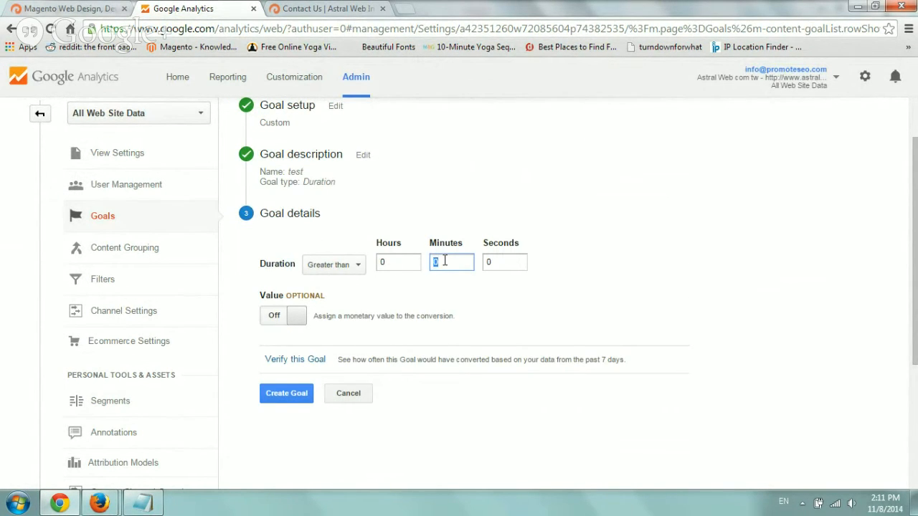
{"action": "type", "text": "10"}
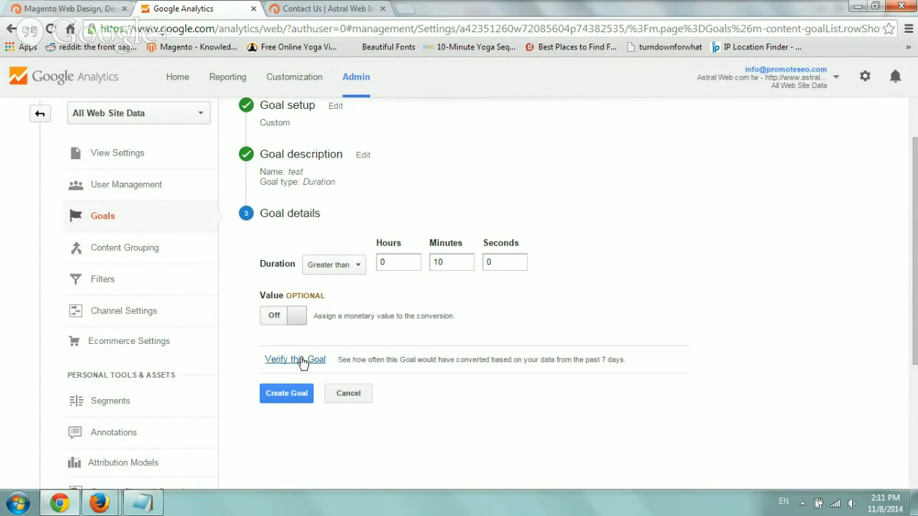
{"action": "left_click", "coordinate": [295, 358]}
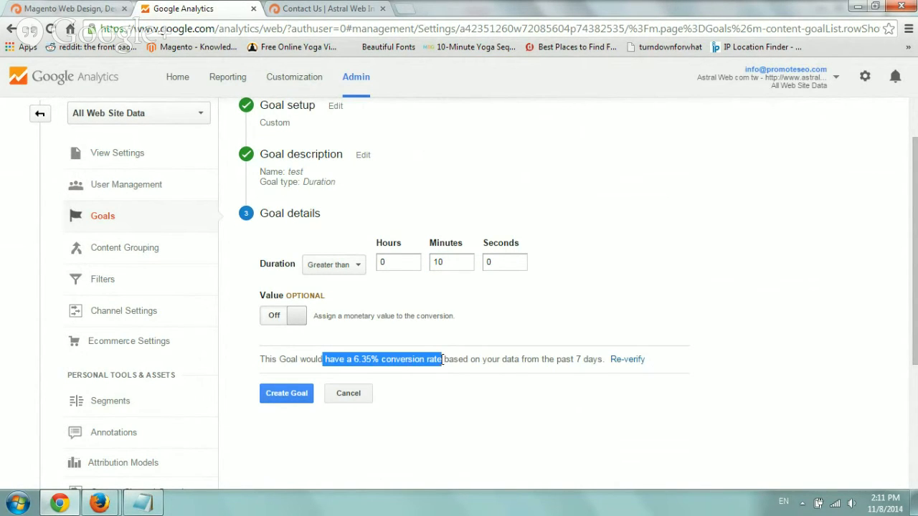
{"action": "scroll", "scroll_direction": "up", "scroll_amount": 3}
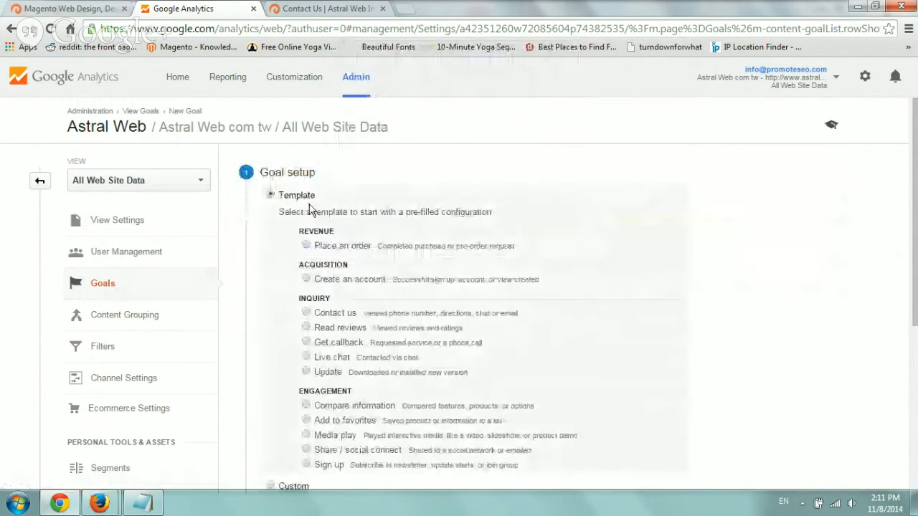
Step: Draft a Pages/Screens per session goal test2 for over 3 pages, verify 11.48%, then abandon it
{"action": "scroll", "scroll_direction": "down", "scroll_amount": 3}
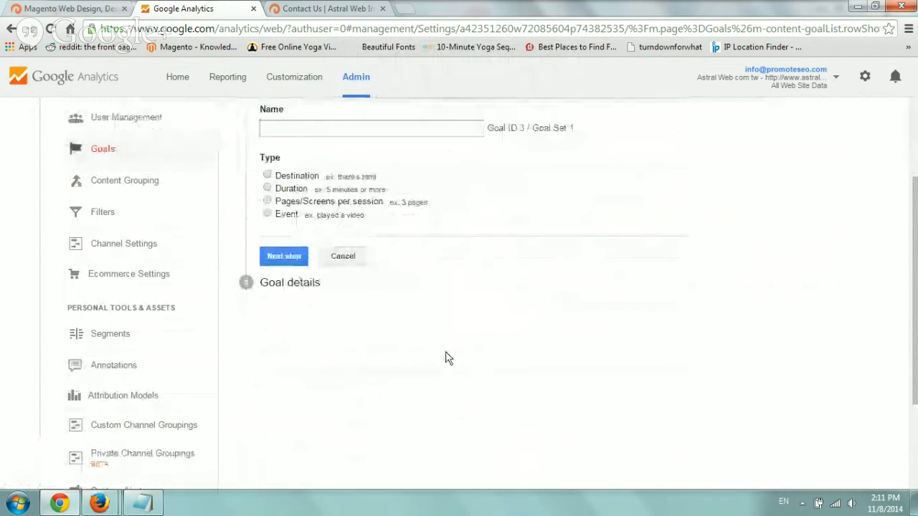
{"action": "left_click", "coordinate": [266, 200]}
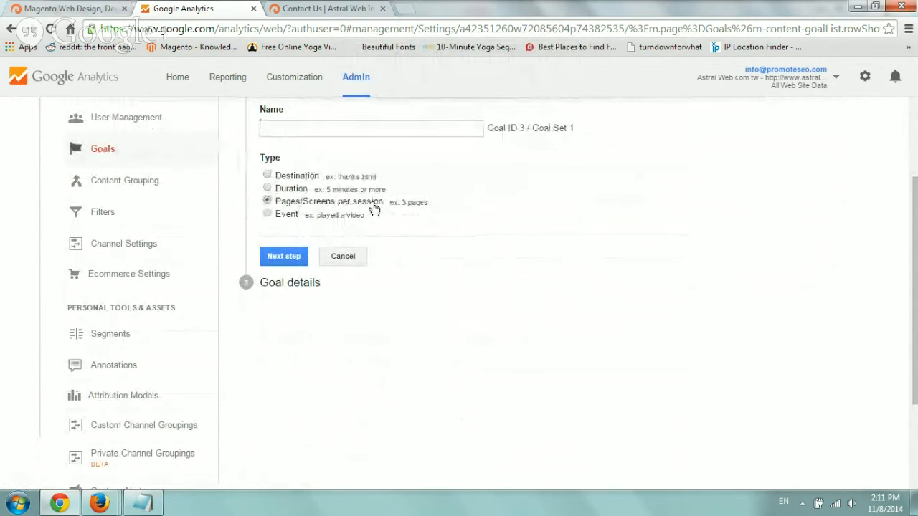
{"action": "mouse_move", "coordinate": [408, 212]}
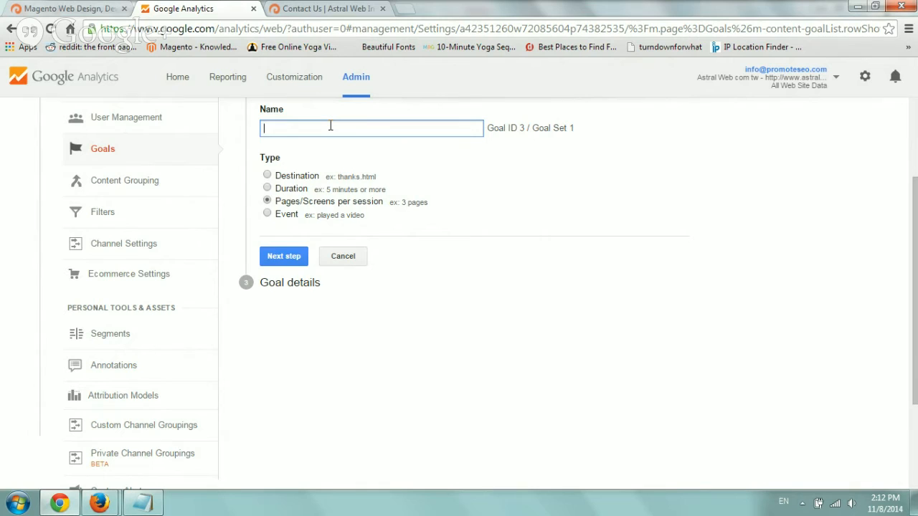
{"action": "left_click", "coordinate": [284, 255]}
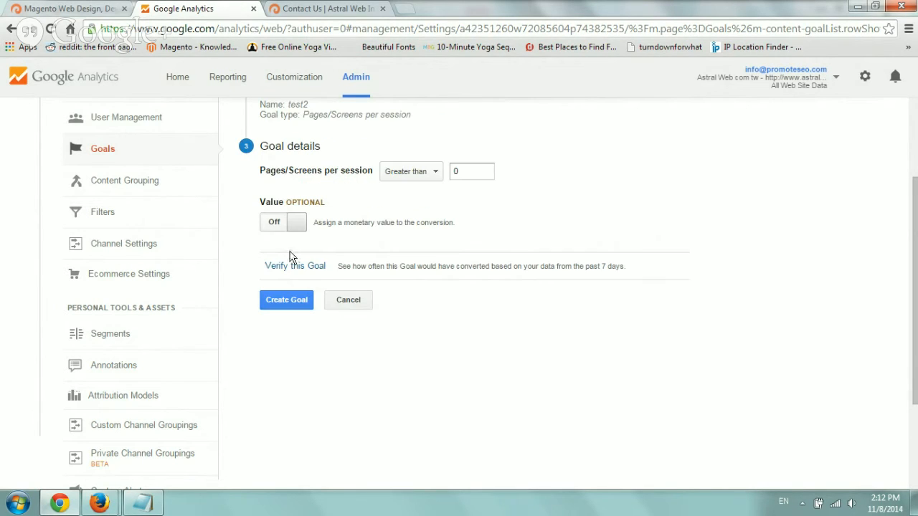
{"action": "left_click", "coordinate": [472, 170]}
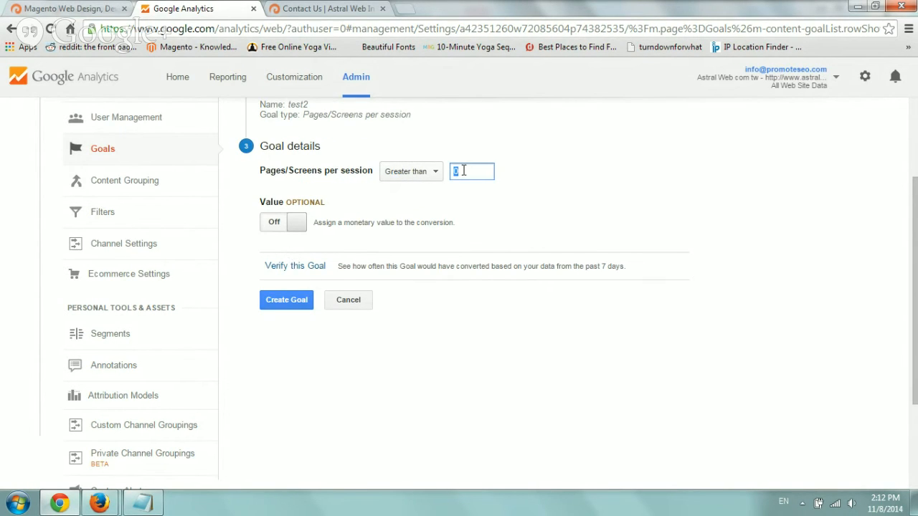
{"action": "type", "text": "3"}
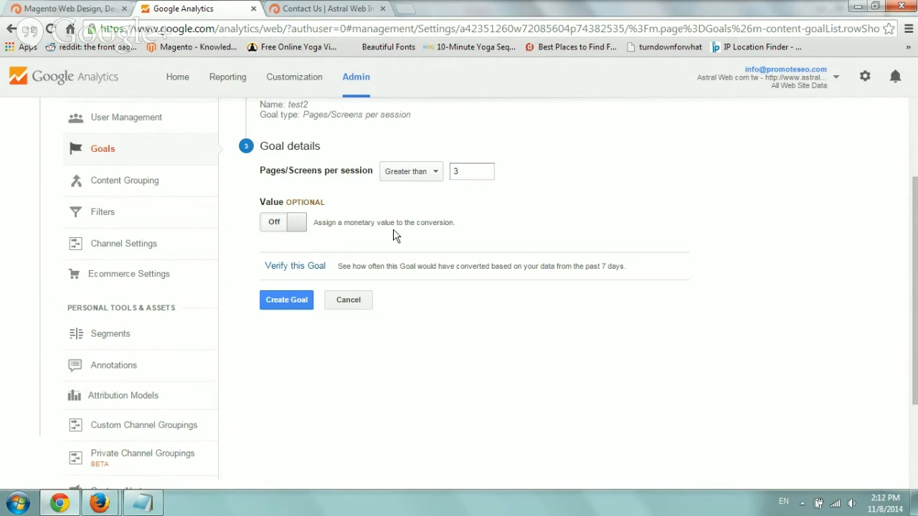
{"action": "left_click", "coordinate": [295, 266]}
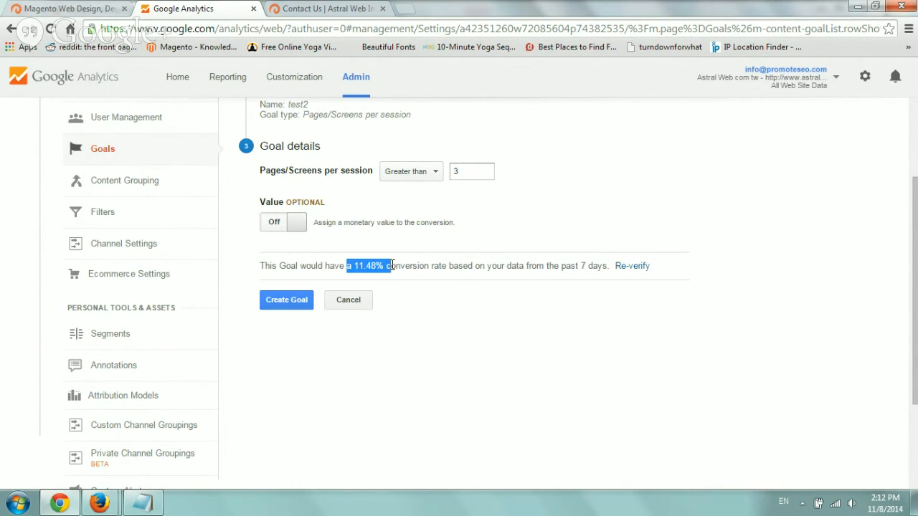
{"action": "mouse_move", "coordinate": [169, 165]}
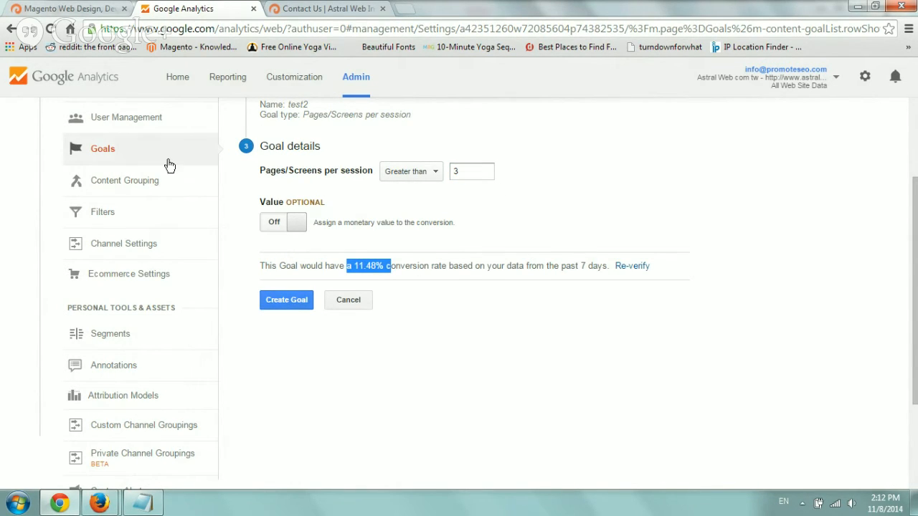
{"action": "left_click", "coordinate": [287, 300]}
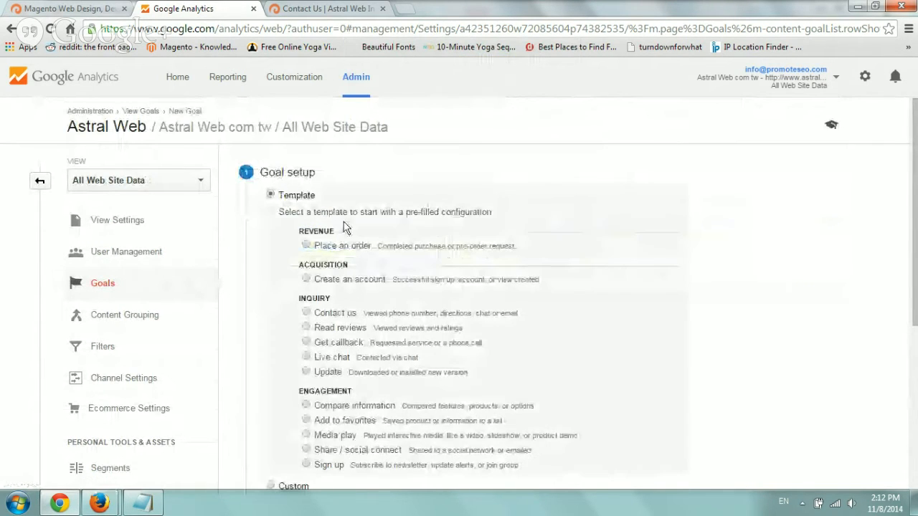
Step: Name the new custom goal test3 and select the Event goal type
{"action": "scroll", "scroll_direction": "down", "scroll_amount": 3}
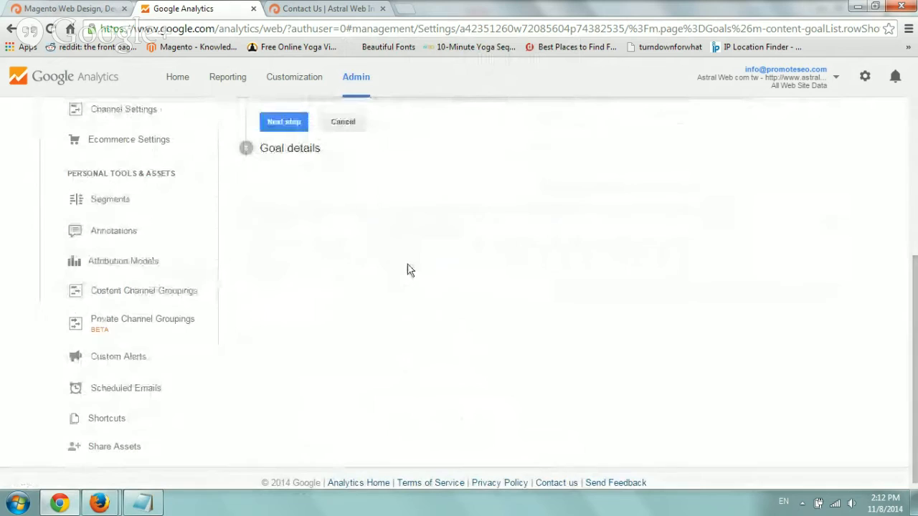
{"action": "scroll", "scroll_direction": "up", "scroll_amount": 3}
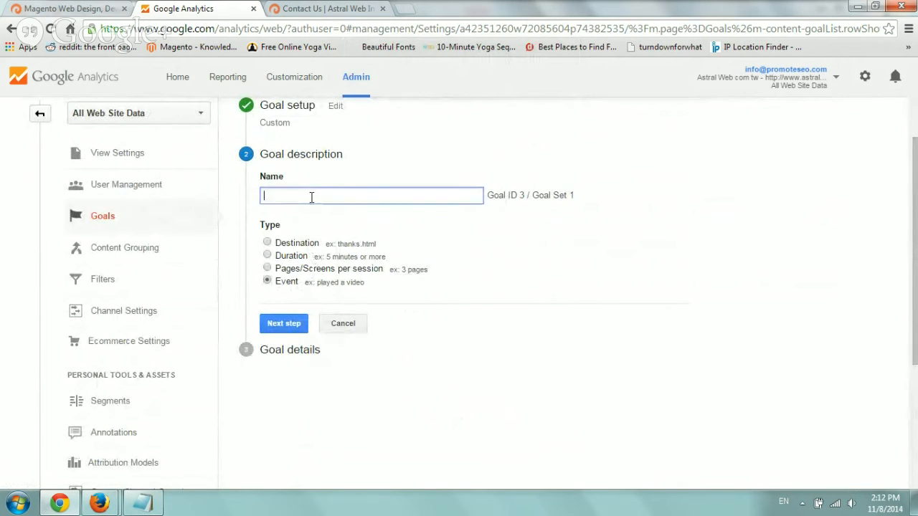
{"action": "type", "text": "test3"}
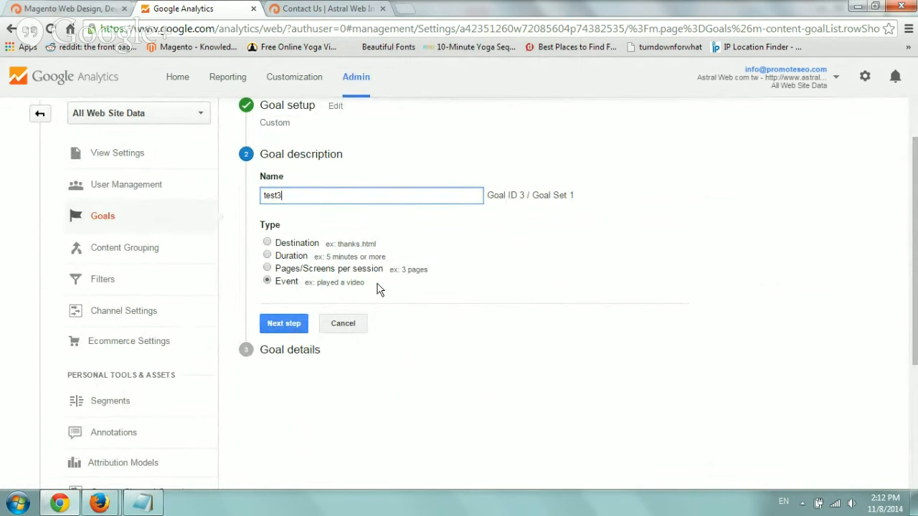
{"action": "mouse_move", "coordinate": [359, 286]}
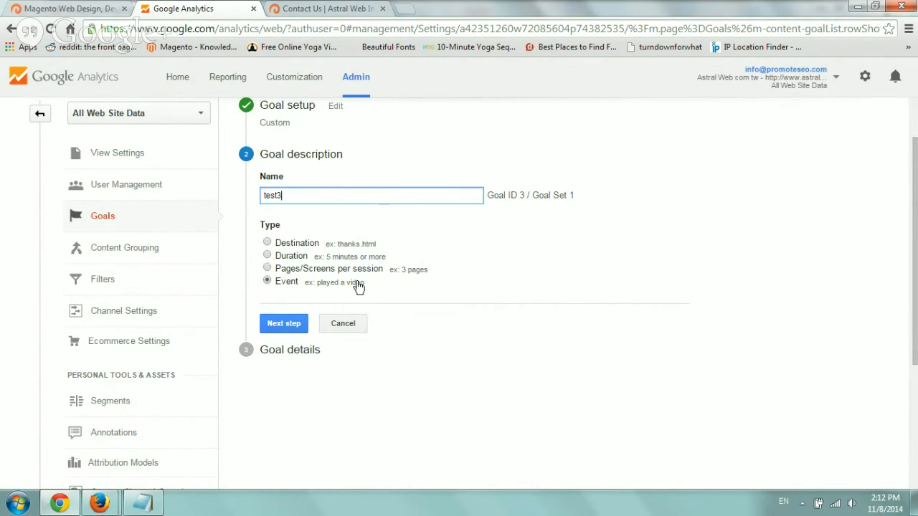
{"action": "mouse_move", "coordinate": [380, 287]}
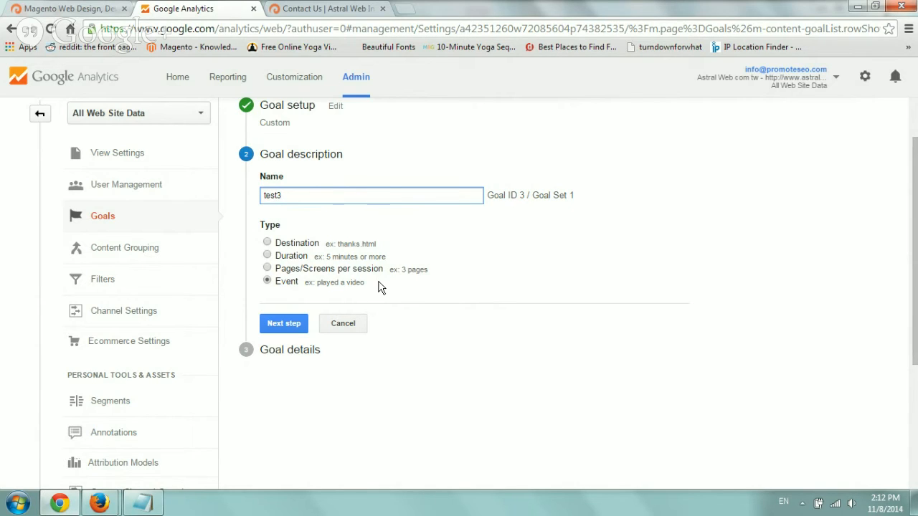
{"action": "left_click", "coordinate": [371, 195]}
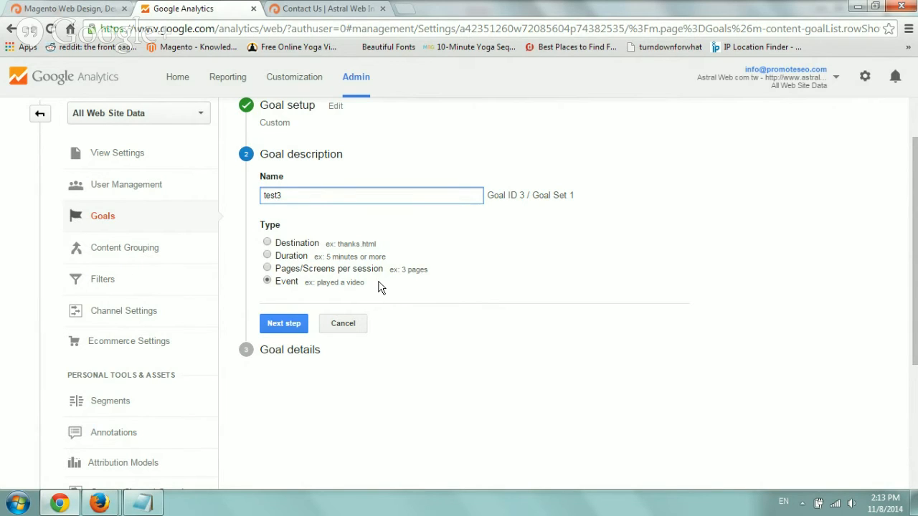
{"action": "left_click", "coordinate": [370, 195]}
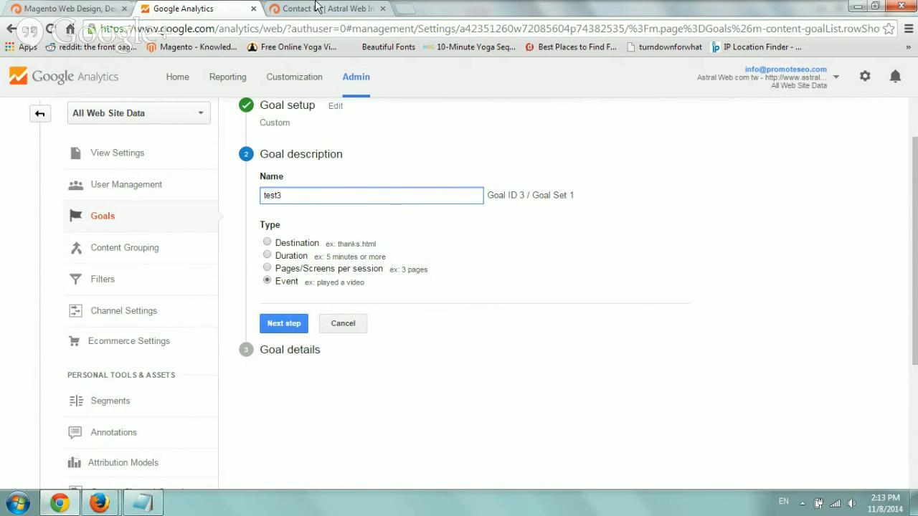
Step: Submit the Astral Web contact form with test text 'tretert', triggering validation errors
{"action": "left_click", "coordinate": [327, 8]}
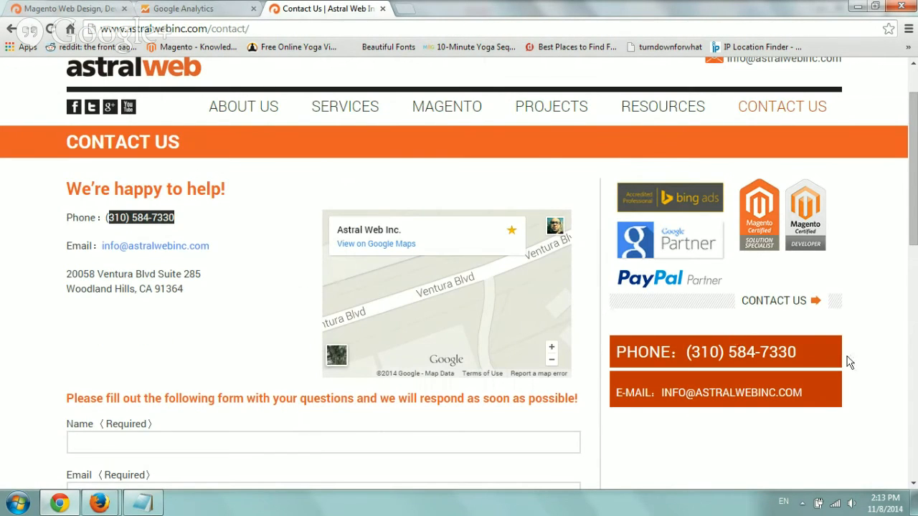
{"action": "scroll", "scroll_direction": "down", "scroll_amount": 3}
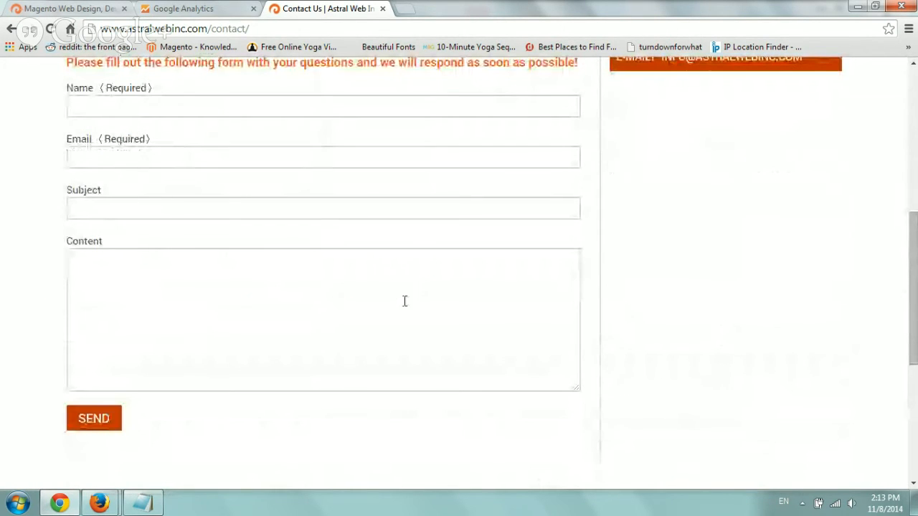
{"action": "type", "text": "tretert"}
{"action": "type", "text": "gdfgdfg"}
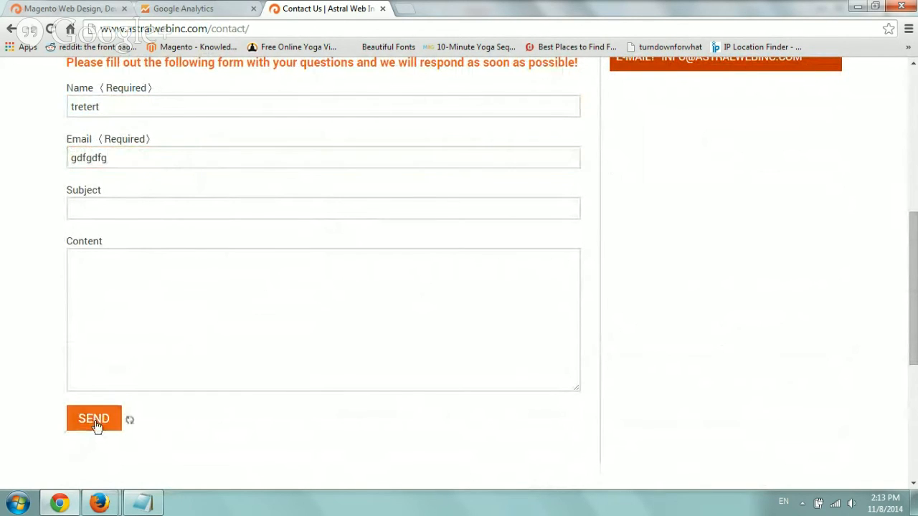
{"action": "left_click", "coordinate": [94, 419]}
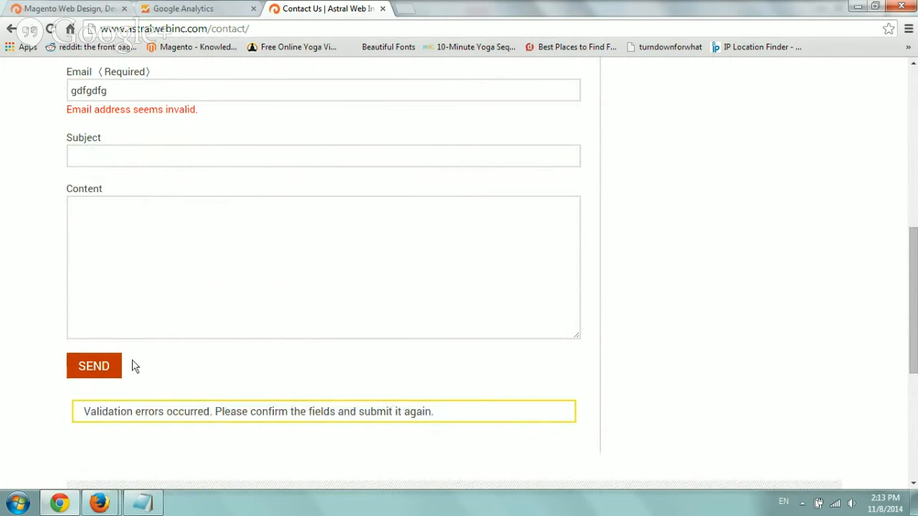
{"action": "mouse_move", "coordinate": [95, 365]}
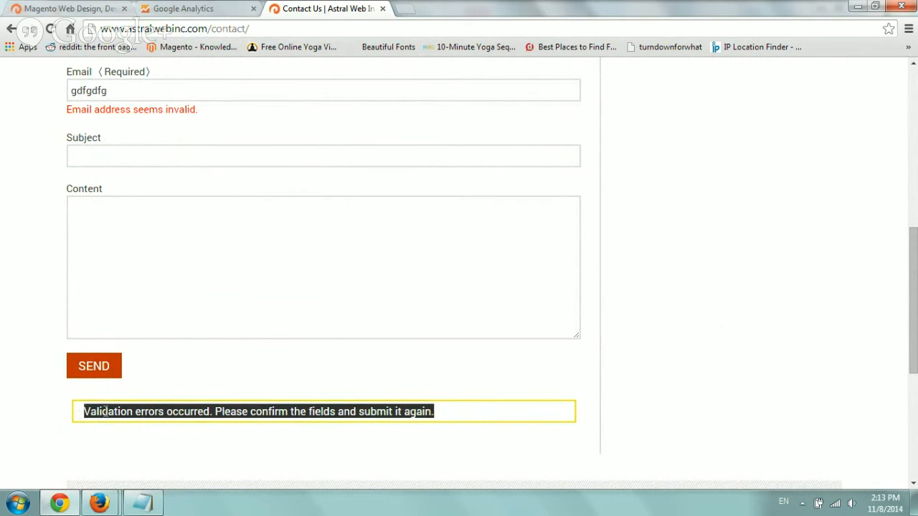
Step: Scroll back over the Contact Us form to review the validation messages
{"action": "scroll", "scroll_direction": "up", "scroll_amount": 3}
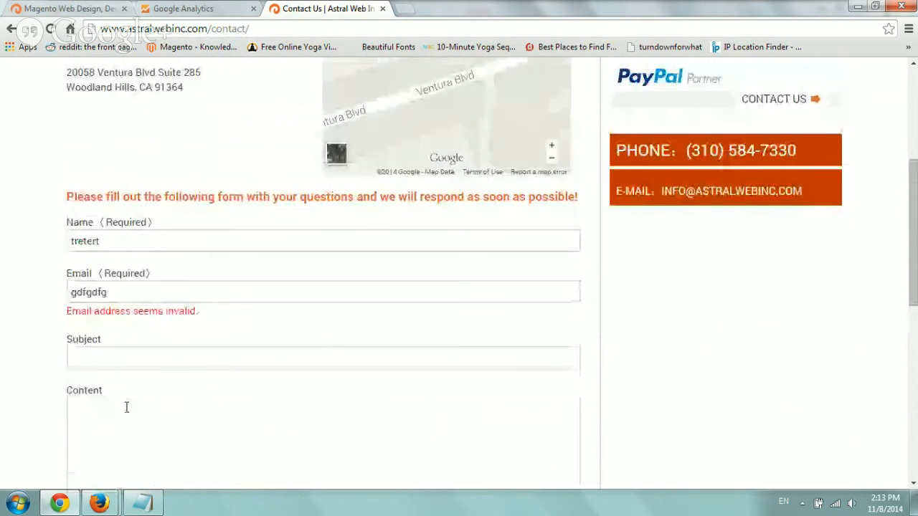
{"action": "scroll", "scroll_direction": "up", "scroll_amount": 3}
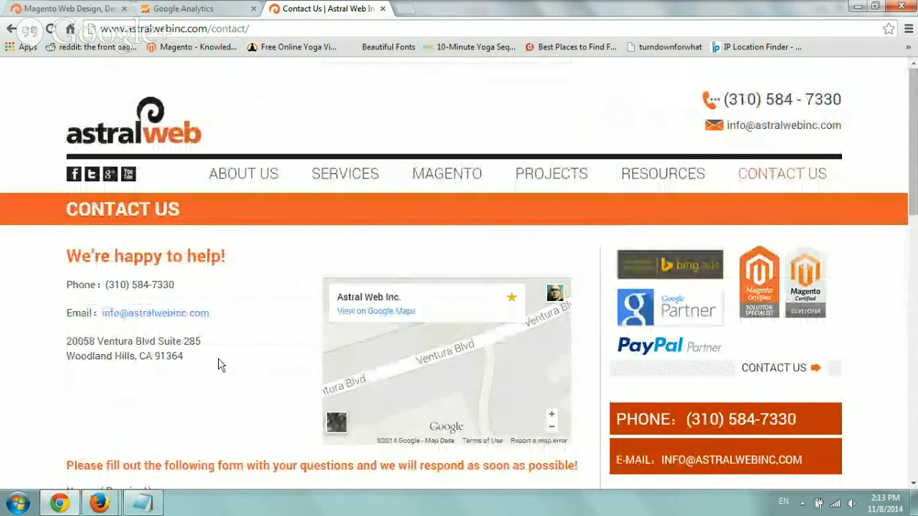
{"action": "scroll", "scroll_direction": "down", "scroll_amount": 3}
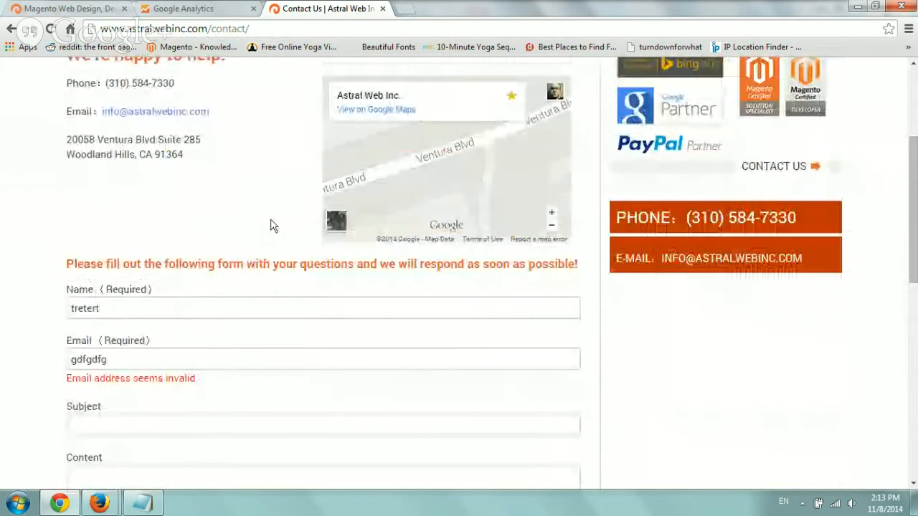
{"action": "scroll", "scroll_direction": "up", "scroll_amount": 3}
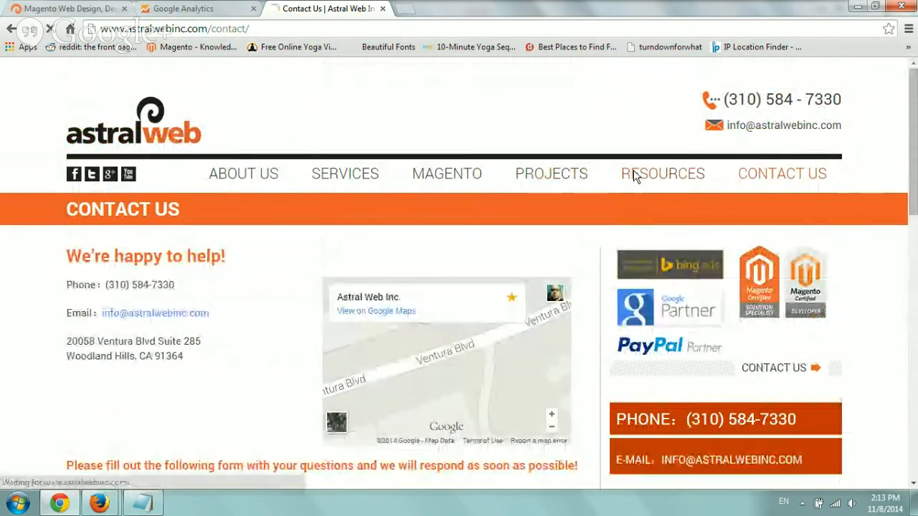
Step: From Resources, open the 'Improving CPC through Google AdWords' blog article
{"action": "left_click", "coordinate": [661, 174]}
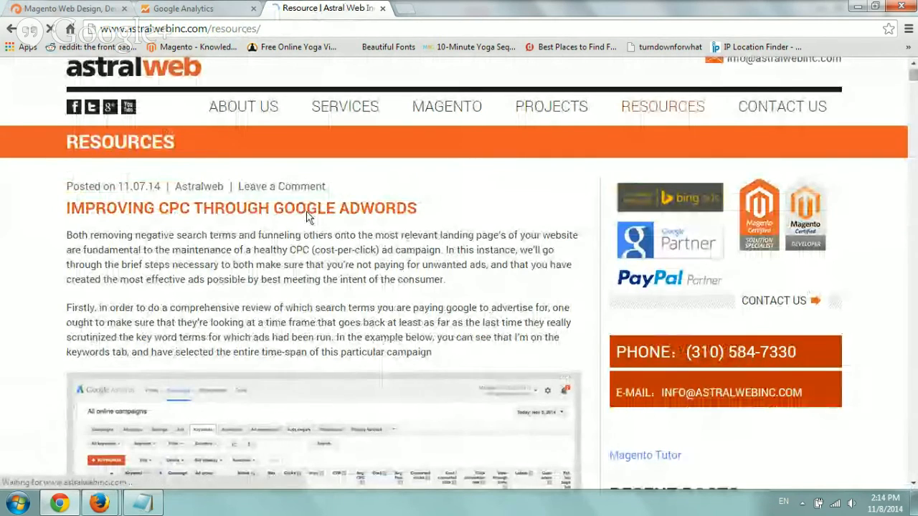
{"action": "left_click", "coordinate": [241, 208]}
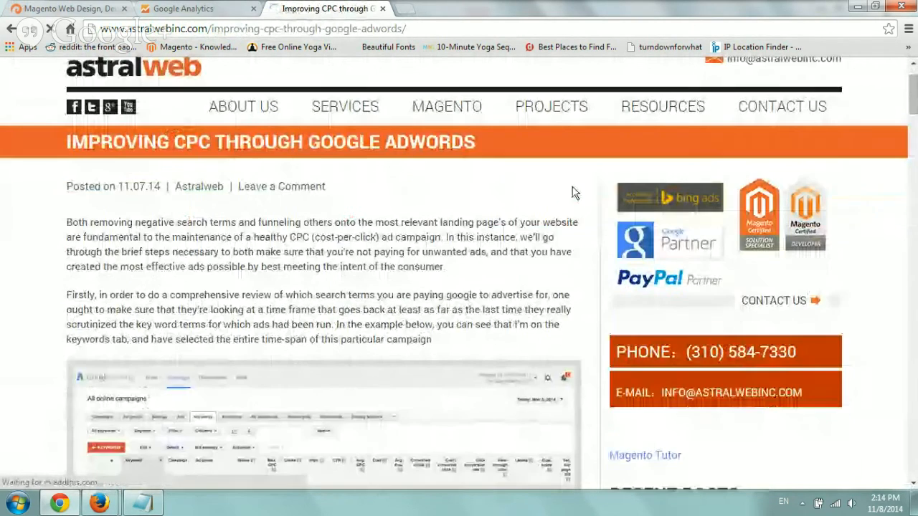
{"action": "scroll", "scroll_direction": "up", "scroll_amount": 3}
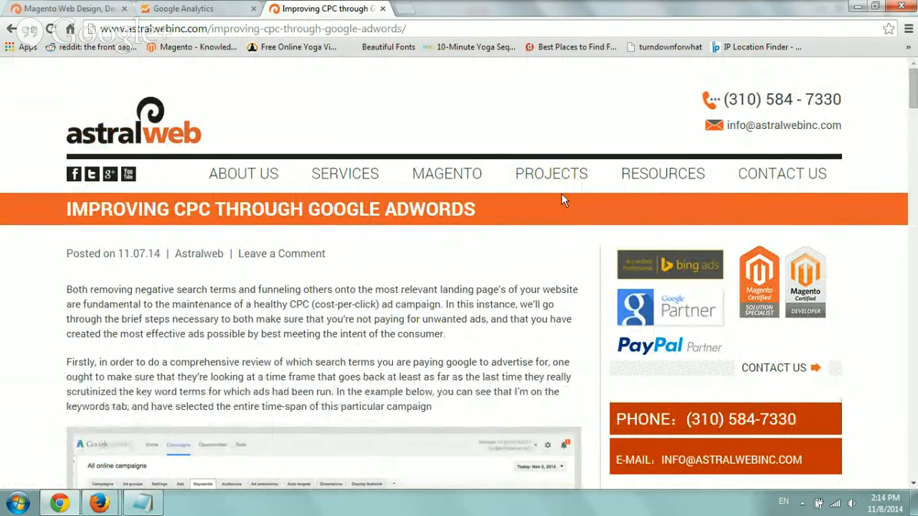
{"action": "scroll", "scroll_direction": "down", "scroll_amount": 3}
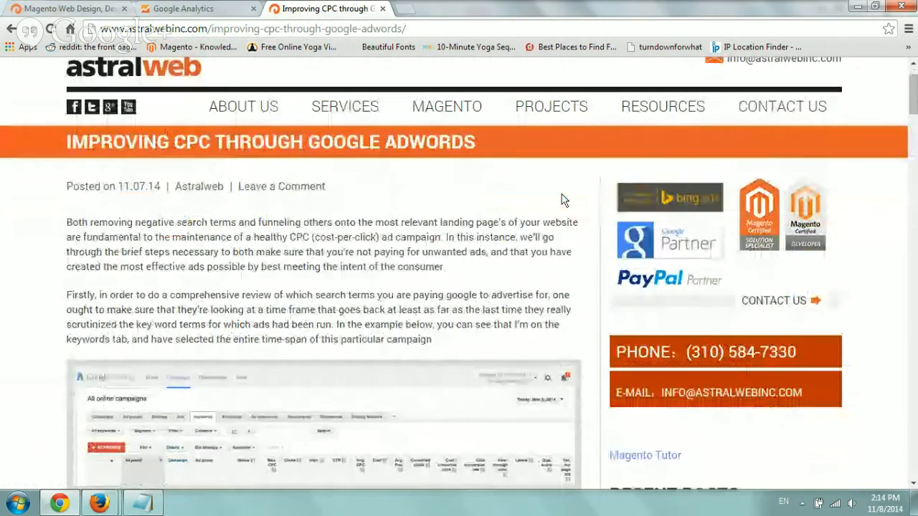
Step: Read down the article to its section on creating ad groups
{"action": "scroll", "scroll_direction": "down", "scroll_amount": 3}
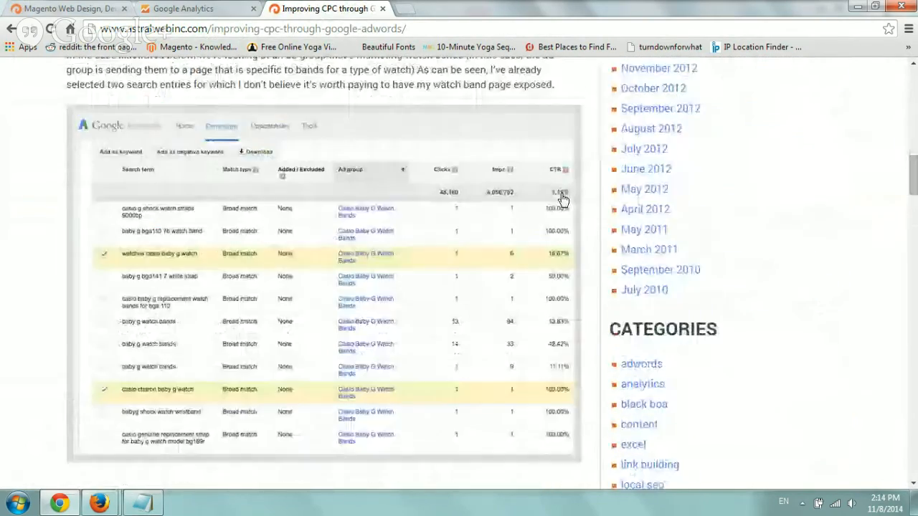
{"action": "scroll", "scroll_direction": "down", "scroll_amount": 3}
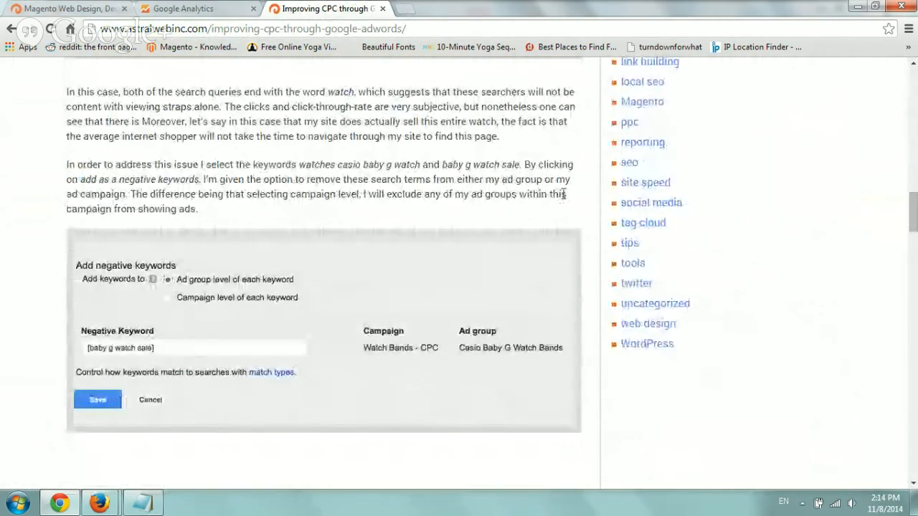
{"action": "scroll", "scroll_direction": "down", "scroll_amount": 3}
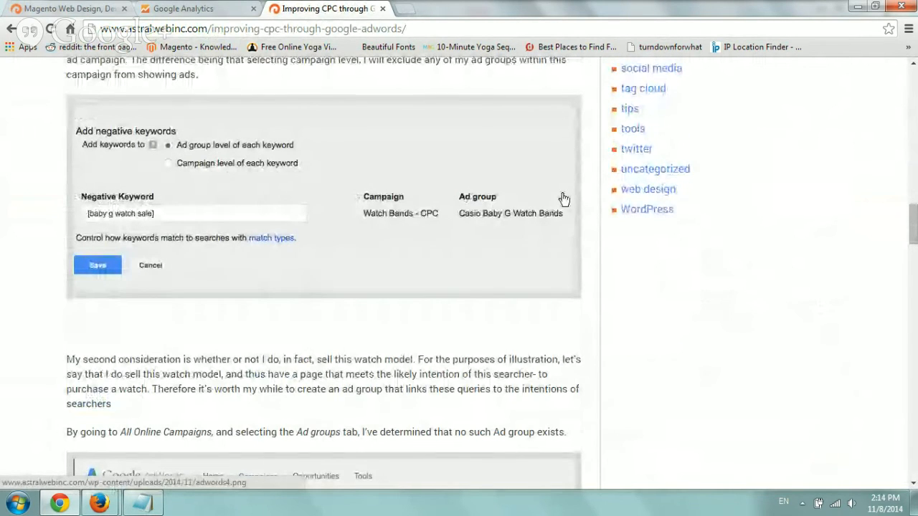
{"action": "scroll", "scroll_direction": "down", "scroll_amount": 3}
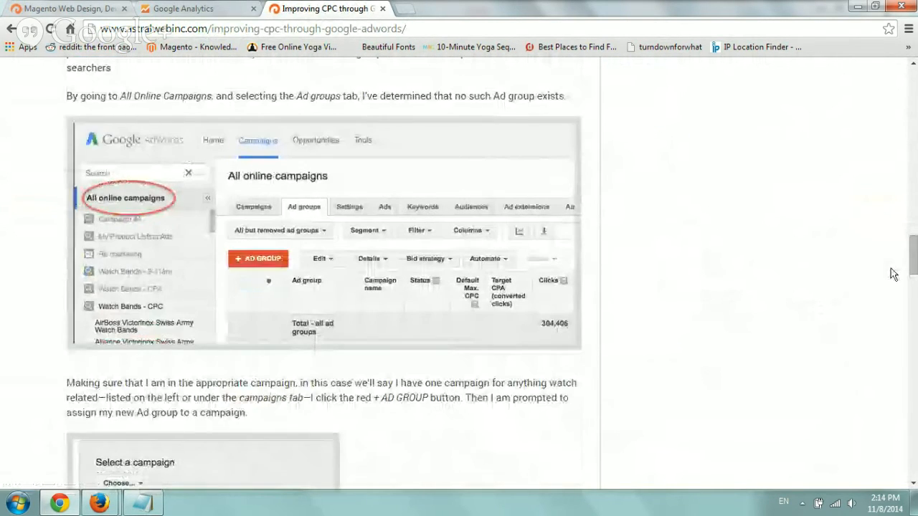
{"action": "scroll", "scroll_direction": "down", "scroll_amount": 3}
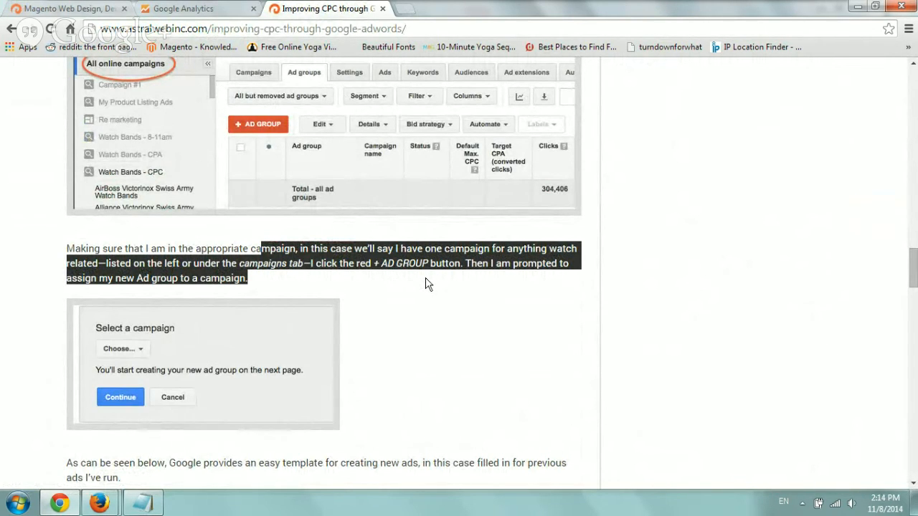
{"action": "mouse_move", "coordinate": [419, 221]}
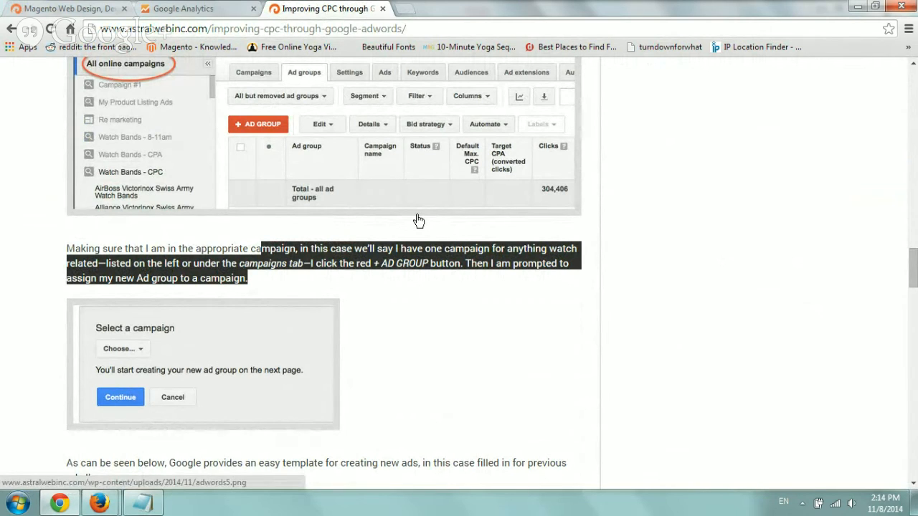
Step: Discard the unsaved test3 goal, leaving Contact Form and Read at least 3 pages
{"action": "left_click", "coordinate": [194, 8]}
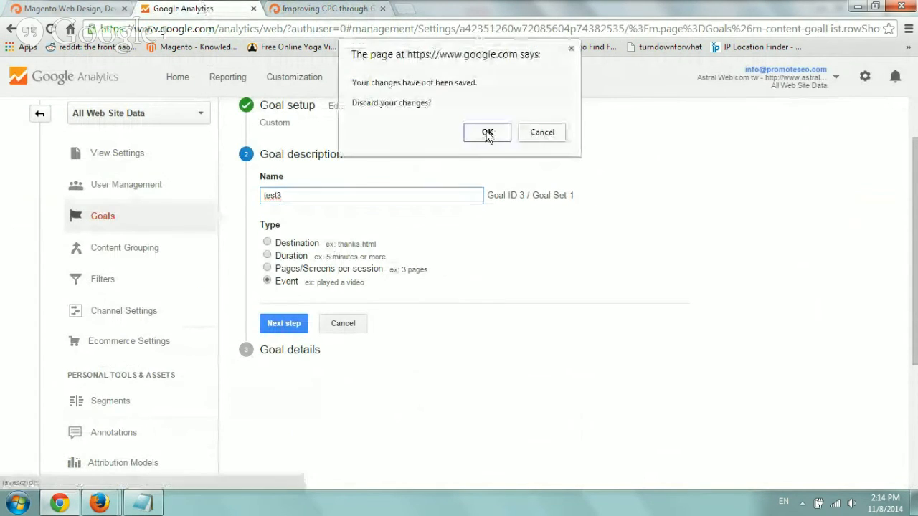
{"action": "left_click", "coordinate": [488, 132]}
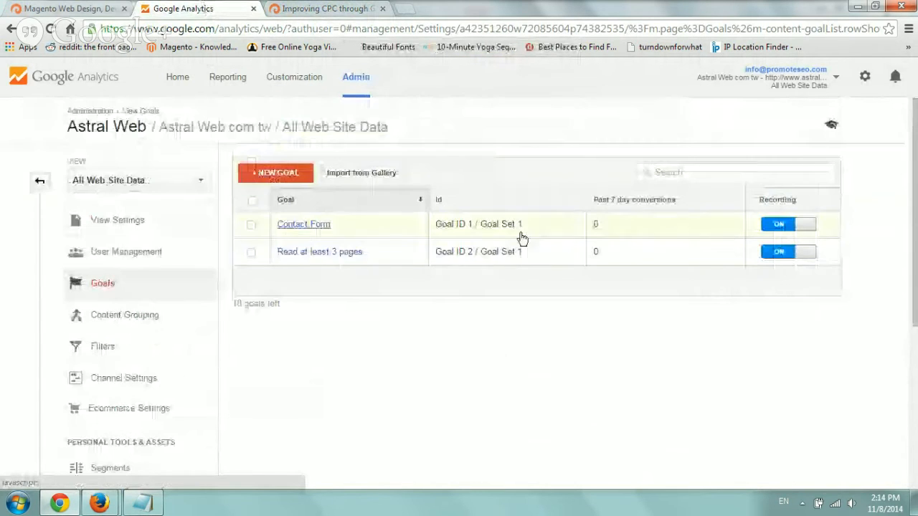
{"action": "mouse_move", "coordinate": [488, 348]}
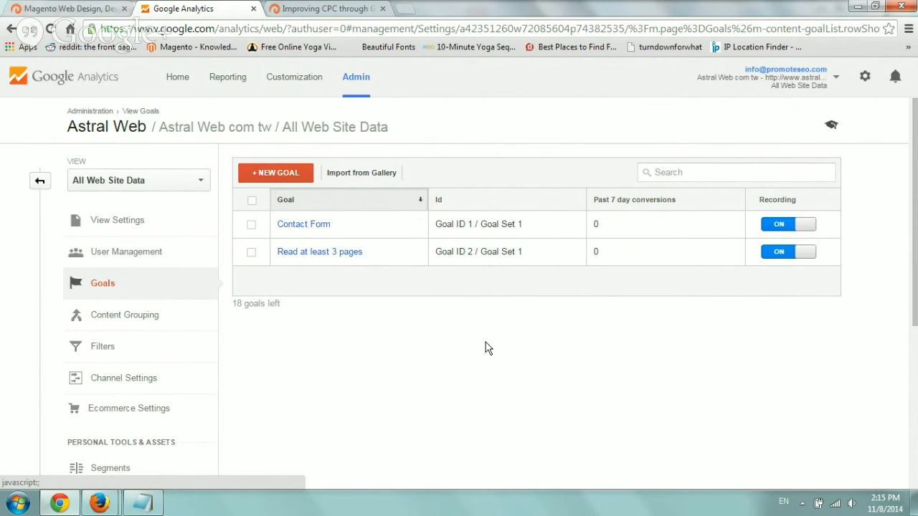
{"action": "mouse_move", "coordinate": [516, 349]}
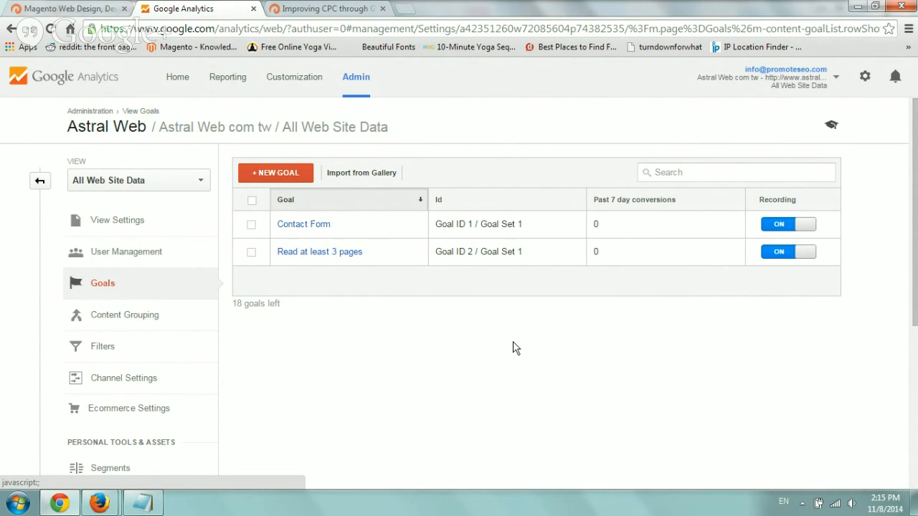
Step: In Ecommerce Settings, switch Enable Ecommerce ON for All Web Site Data and submit
{"action": "scroll", "scroll_direction": "down", "scroll_amount": 3}
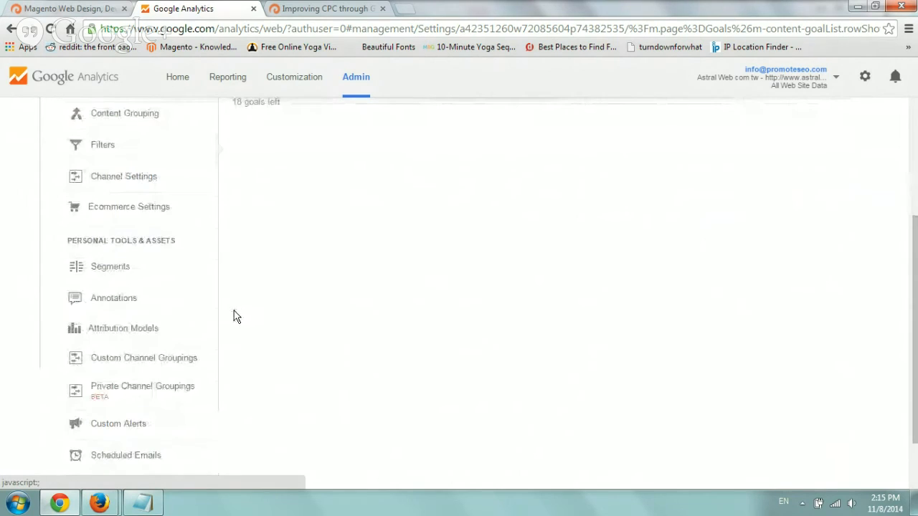
{"action": "left_click", "coordinate": [132, 206]}
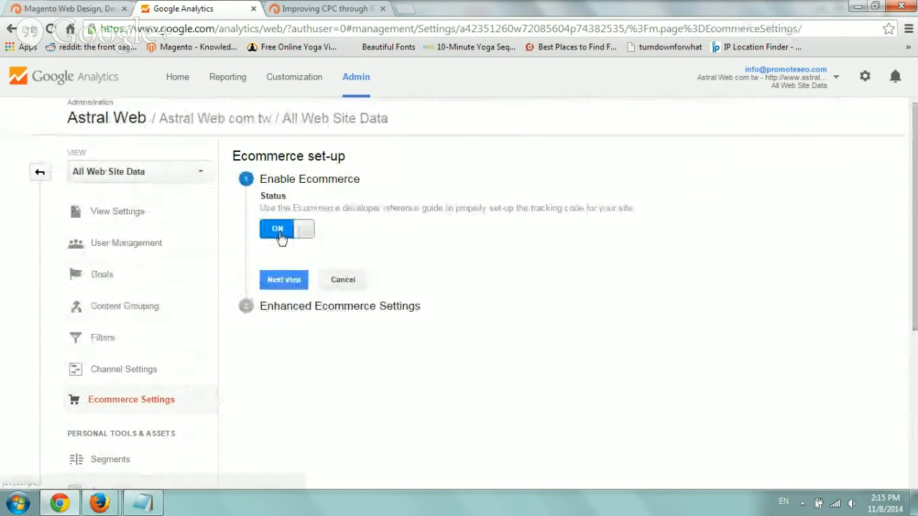
{"action": "left_click", "coordinate": [284, 280]}
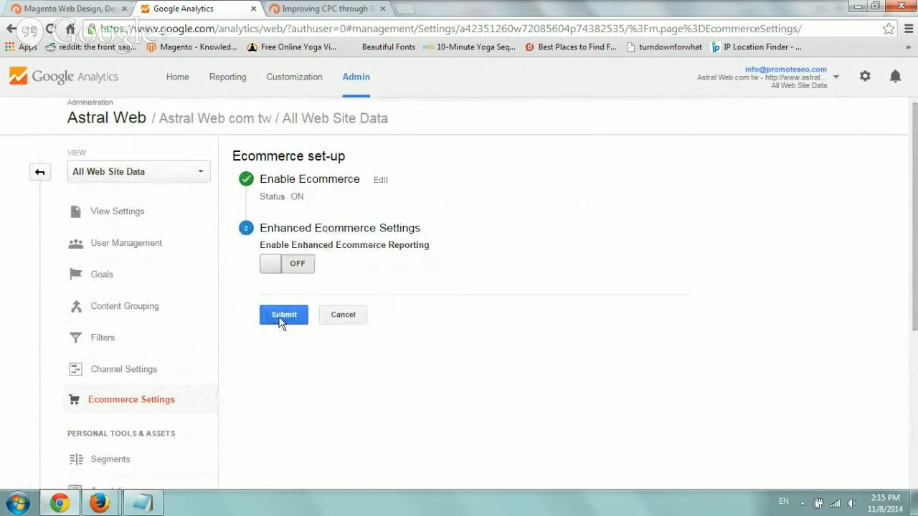
{"action": "mouse_move", "coordinate": [507, 261]}
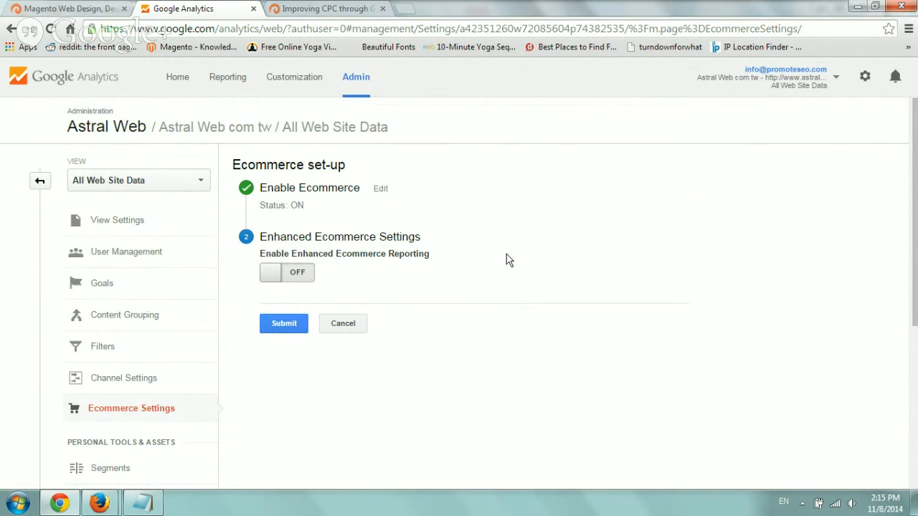
{"action": "mouse_move", "coordinate": [484, 262]}
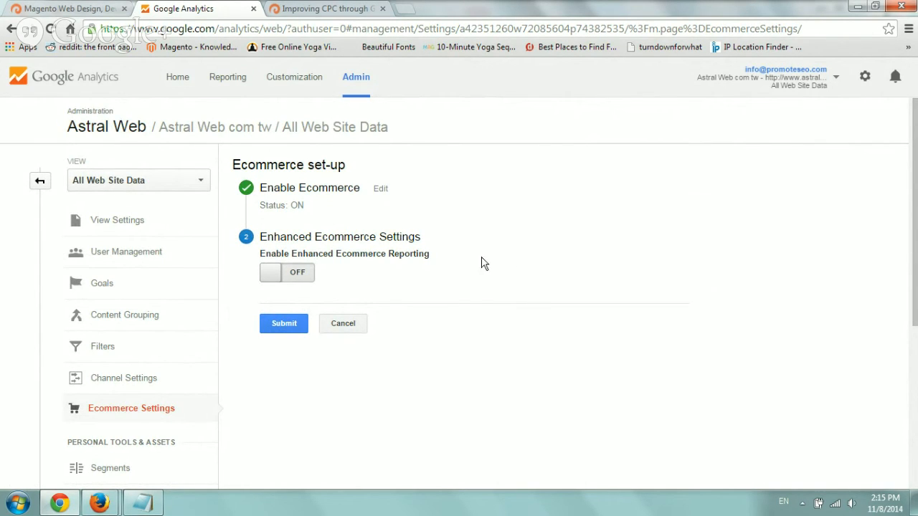
{"action": "left_click", "coordinate": [229, 77]}
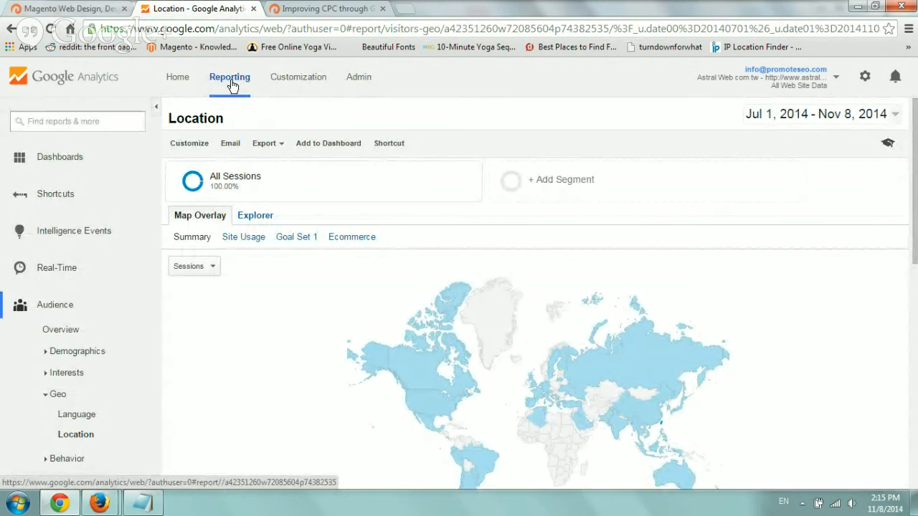
Step: Switch the Location report's conversion columns to Goal 2: Read at least 3 pages
{"action": "scroll", "scroll_direction": "down", "scroll_amount": 3}
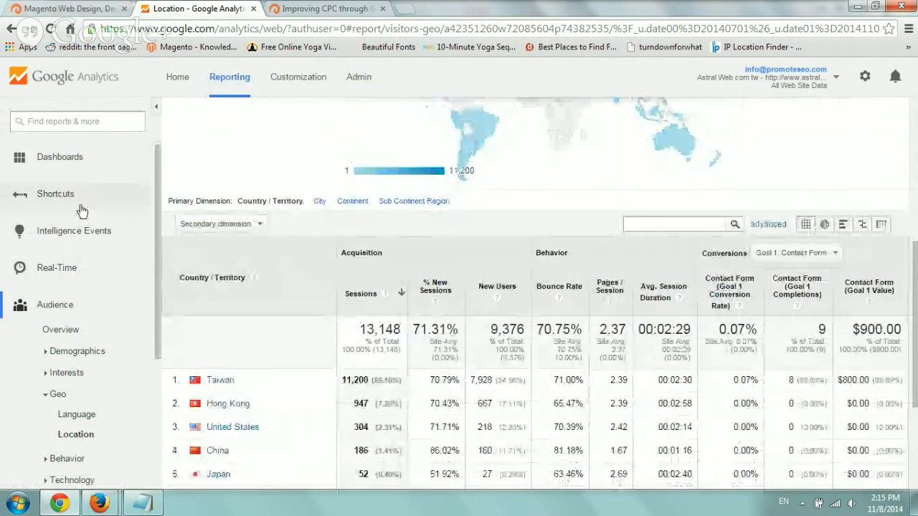
{"action": "mouse_move", "coordinate": [71, 307]}
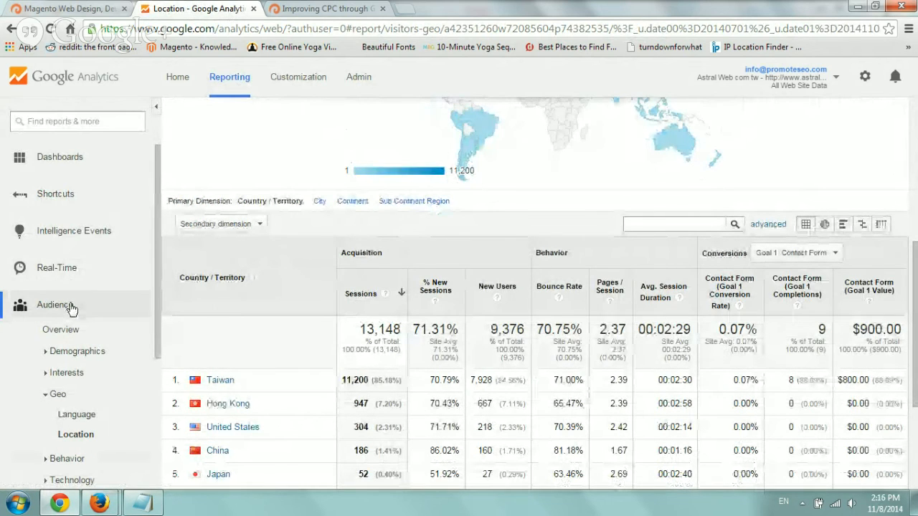
{"action": "scroll", "scroll_direction": "up", "scroll_amount": 3}
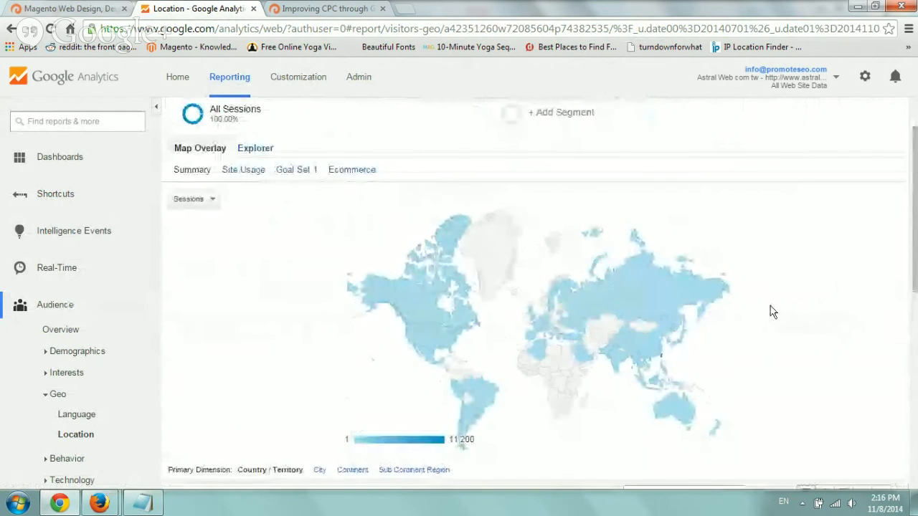
{"action": "scroll", "scroll_direction": "down", "scroll_amount": 3}
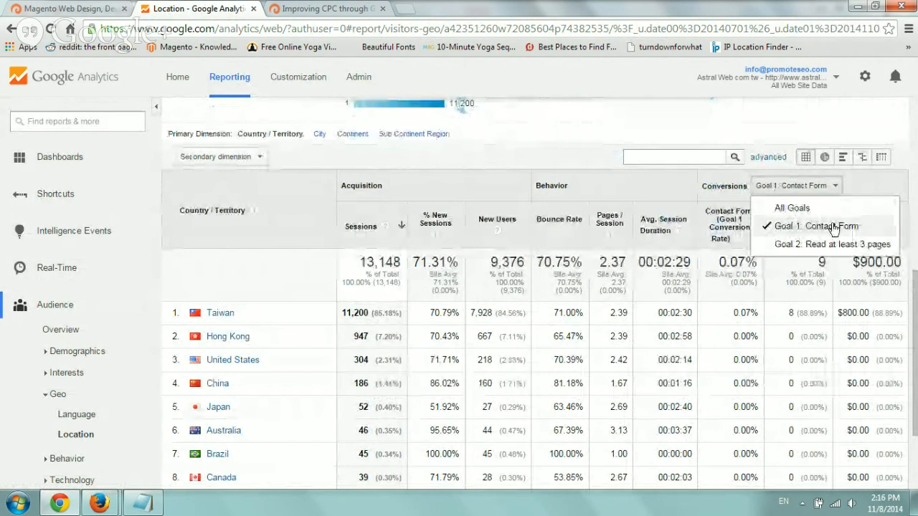
{"action": "mouse_move", "coordinate": [782, 250]}
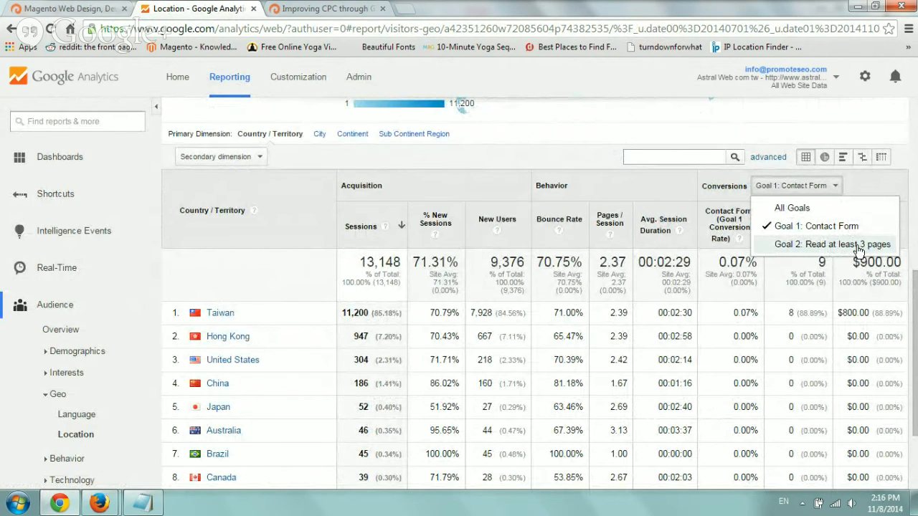
{"action": "left_click", "coordinate": [832, 243]}
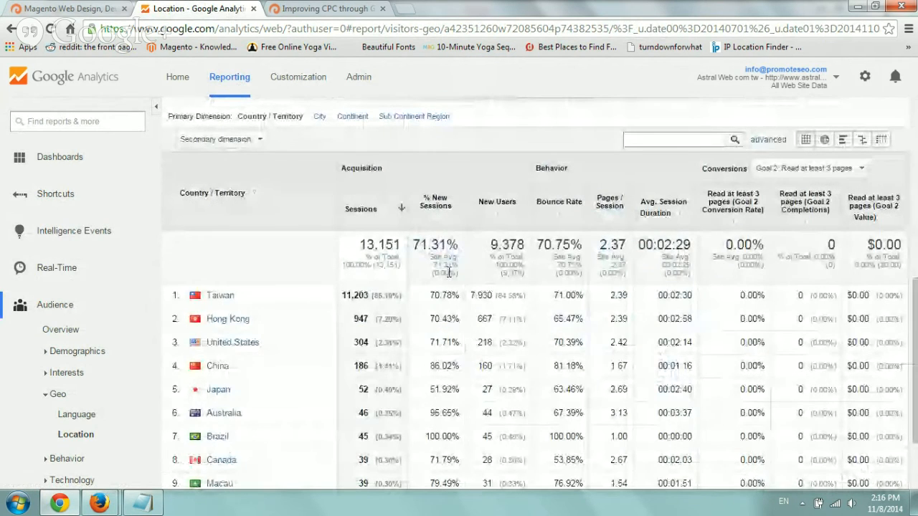
{"action": "mouse_move", "coordinate": [453, 336]}
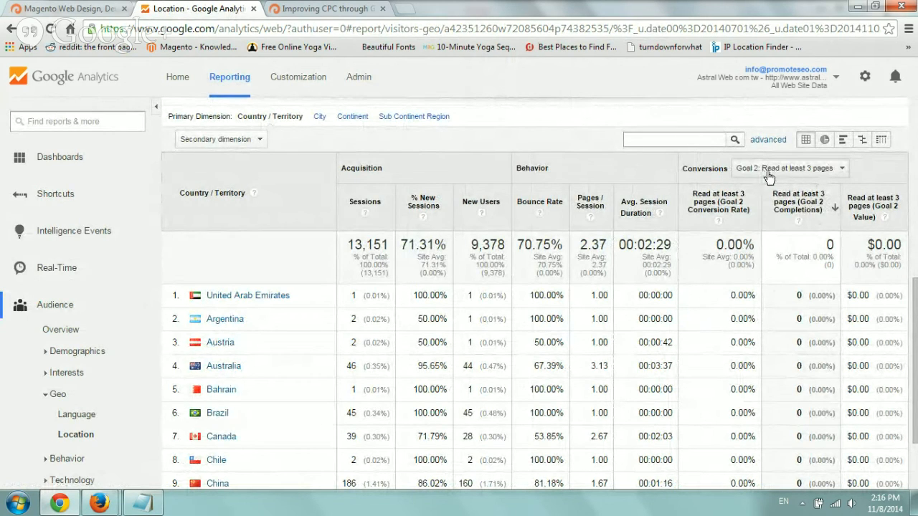
{"action": "mouse_move", "coordinate": [810, 279]}
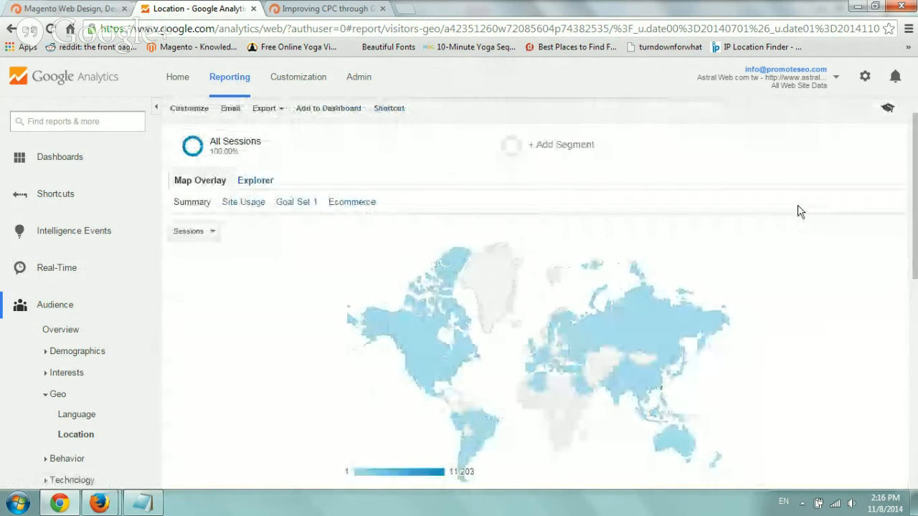
Step: Highlight Taiwan's row in the Contact Form conversions, showing 8 of 9 completions and $800
{"action": "scroll", "scroll_direction": "down", "scroll_amount": 3}
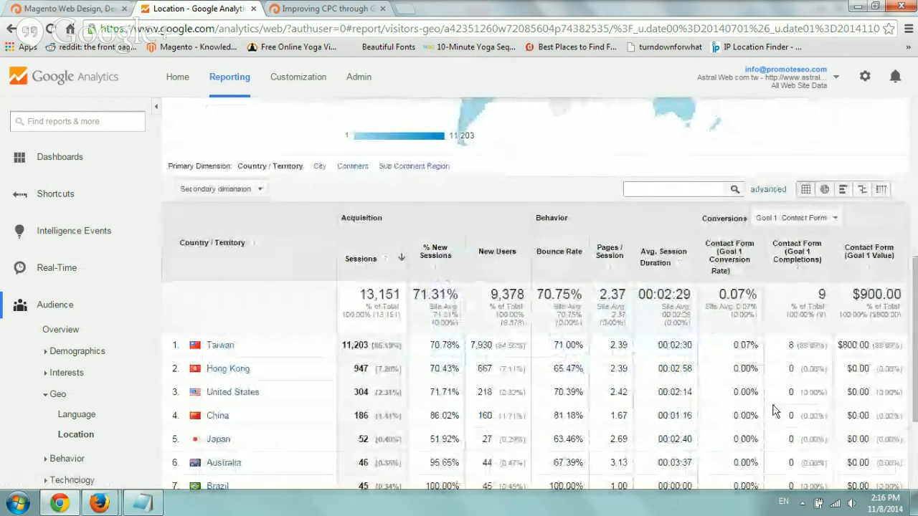
{"action": "scroll", "scroll_direction": "down", "scroll_amount": 3}
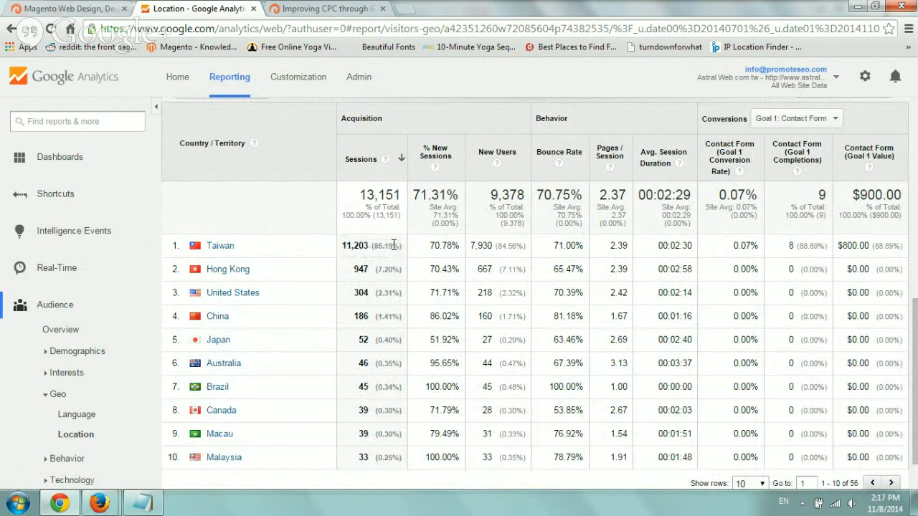
{"action": "double_click", "coordinate": [378, 245]}
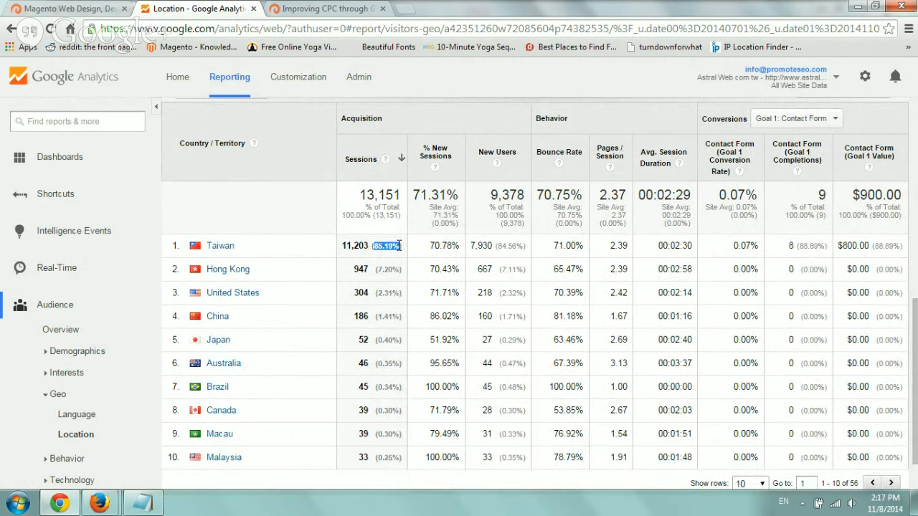
{"action": "left_click", "coordinate": [803, 245]}
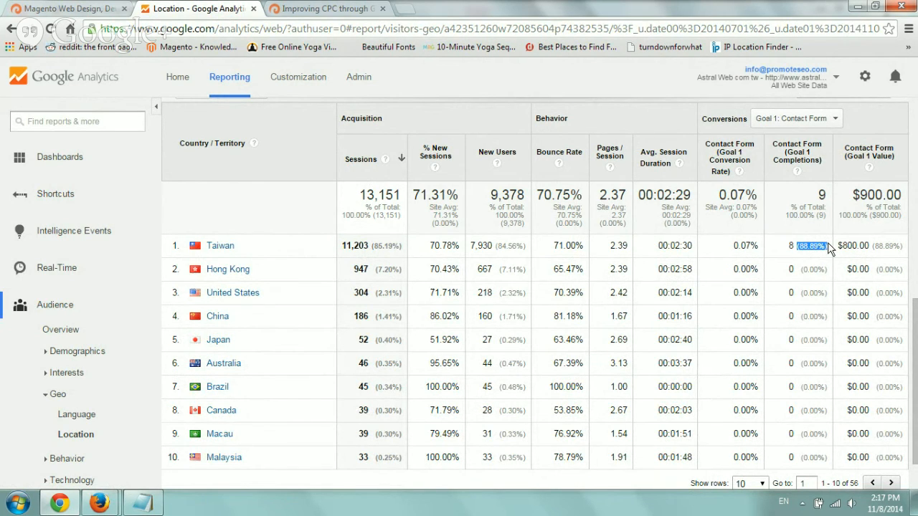
{"action": "mouse_move", "coordinate": [476, 247]}
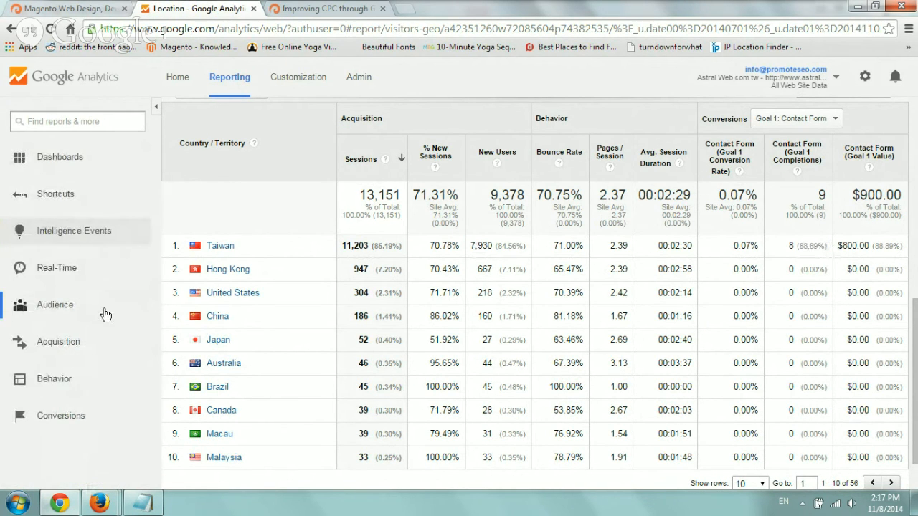
Step: Under Acquisition, bring up the All Traffic source/medium report with Contact Form conversions
{"action": "left_click", "coordinate": [63, 237]}
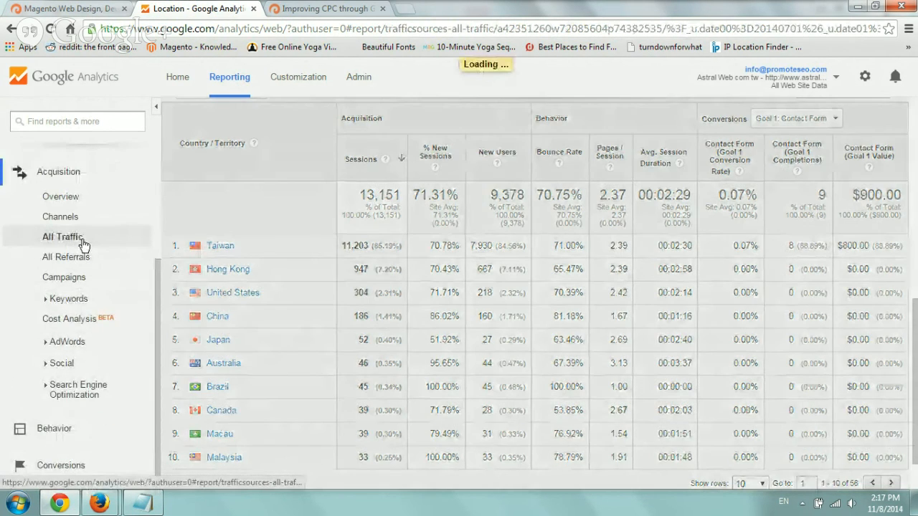
{"action": "left_click", "coordinate": [62, 237]}
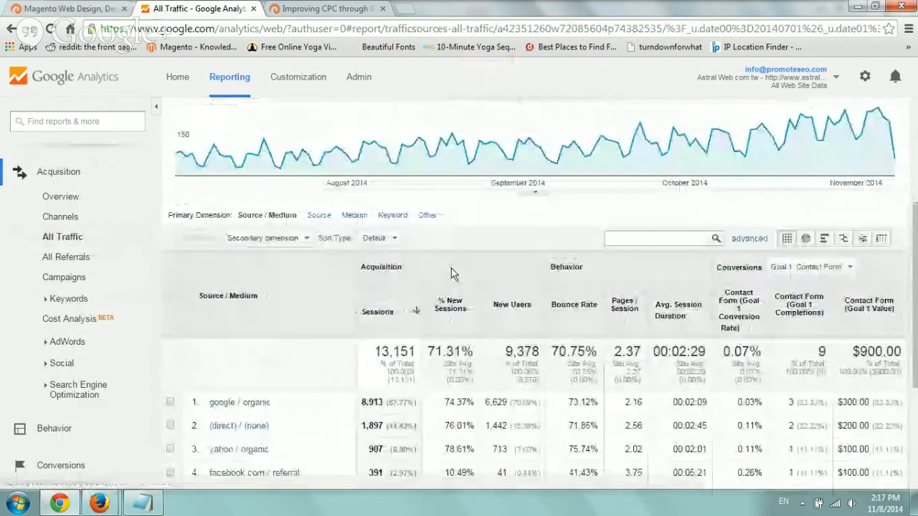
{"action": "scroll", "scroll_direction": "down", "scroll_amount": 3}
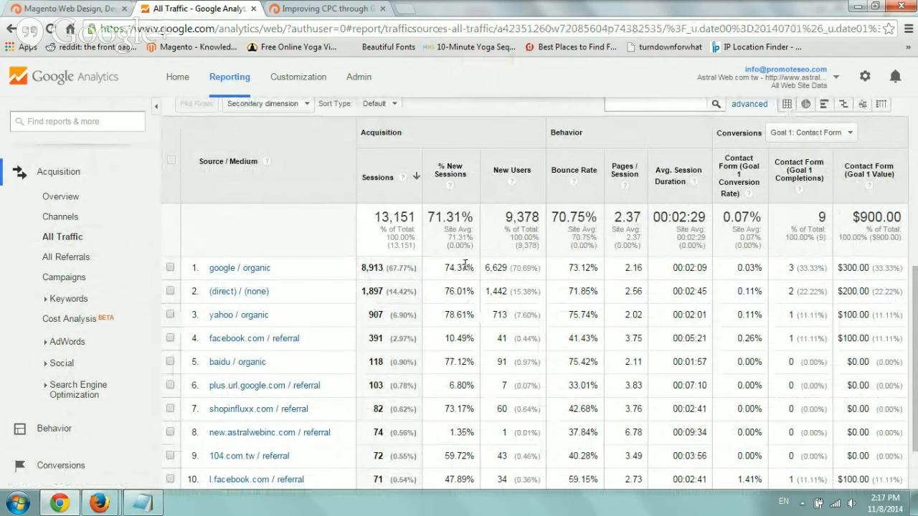
Step: Highlight google / organic's row, leading with 3 of 9 completions ($300)
{"action": "double_click", "coordinate": [238, 268]}
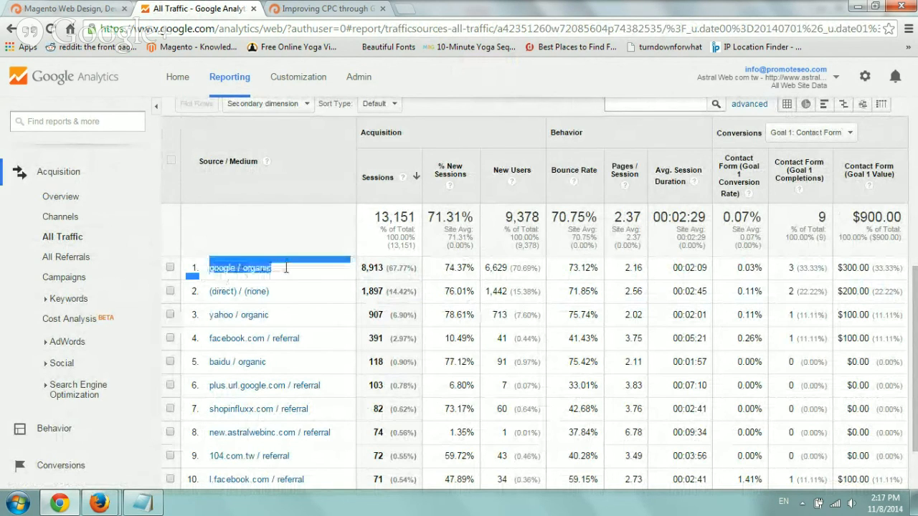
{"action": "left_click", "coordinate": [359, 272]}
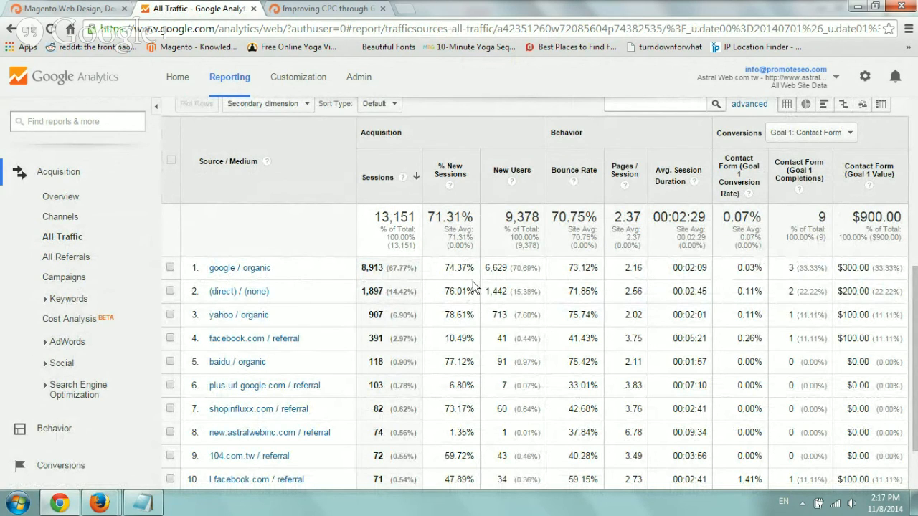
{"action": "double_click", "coordinate": [400, 268]}
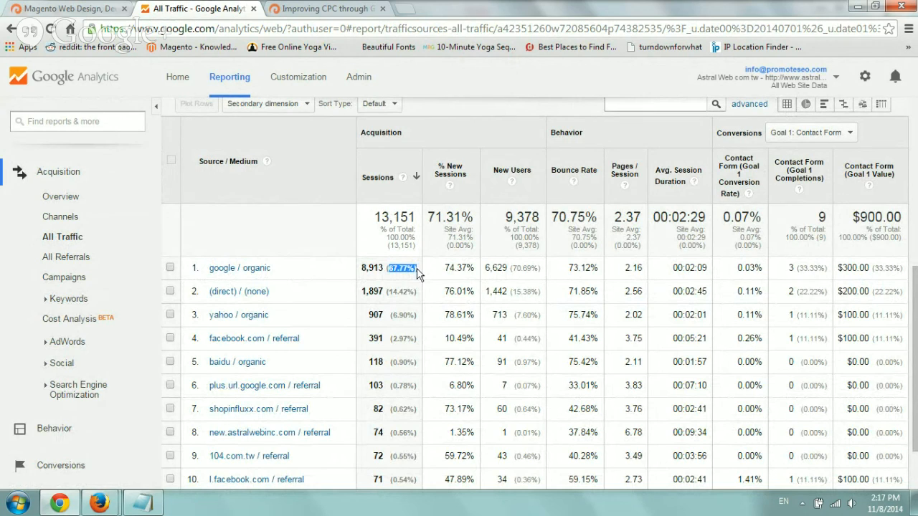
{"action": "left_click", "coordinate": [811, 269]}
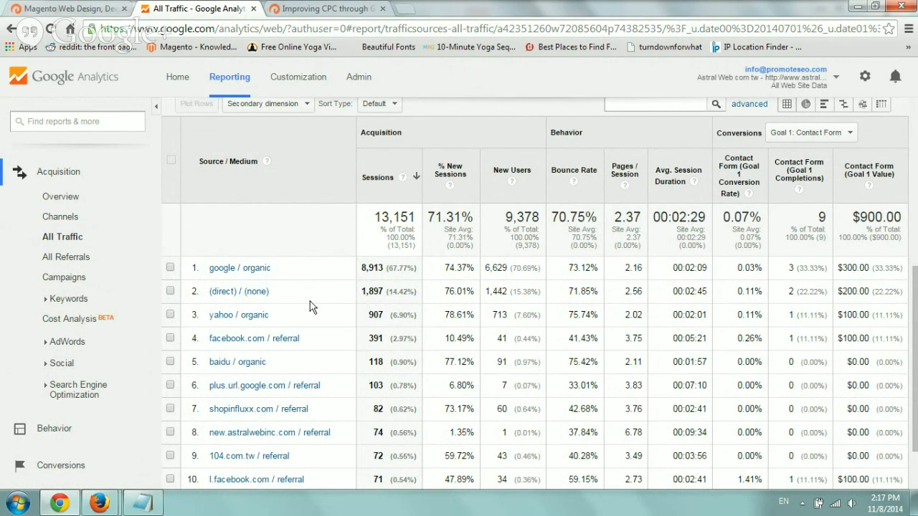
{"action": "mouse_move", "coordinate": [482, 327]}
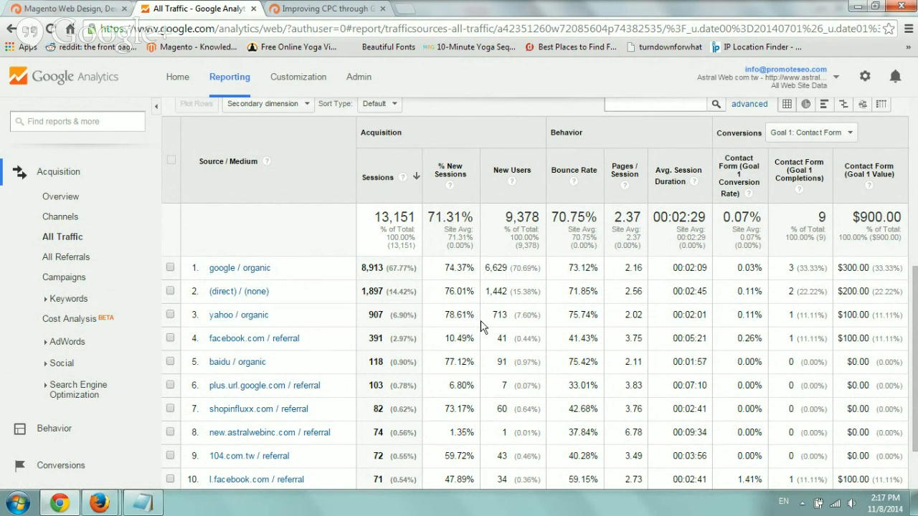
Step: Highlight yahoo / organic's share of goal completions and review the table
{"action": "double_click", "coordinate": [407, 316]}
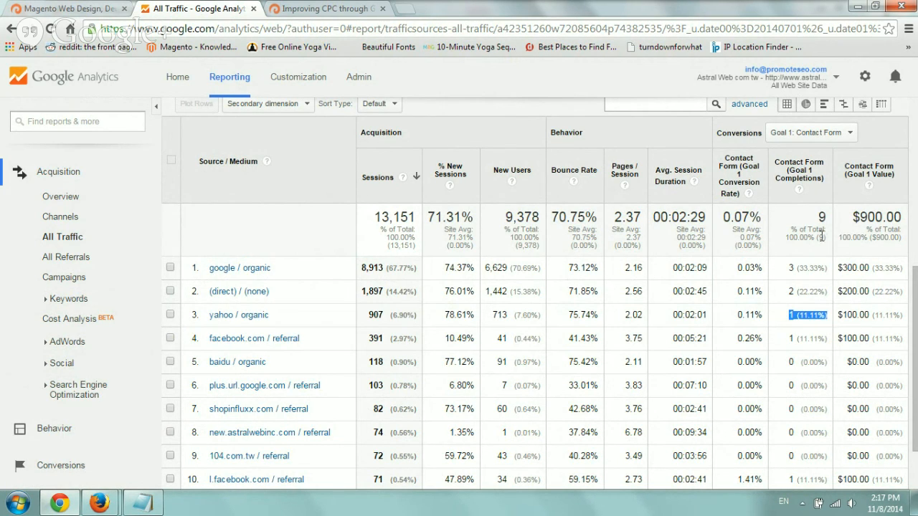
{"action": "mouse_move", "coordinate": [803, 329]}
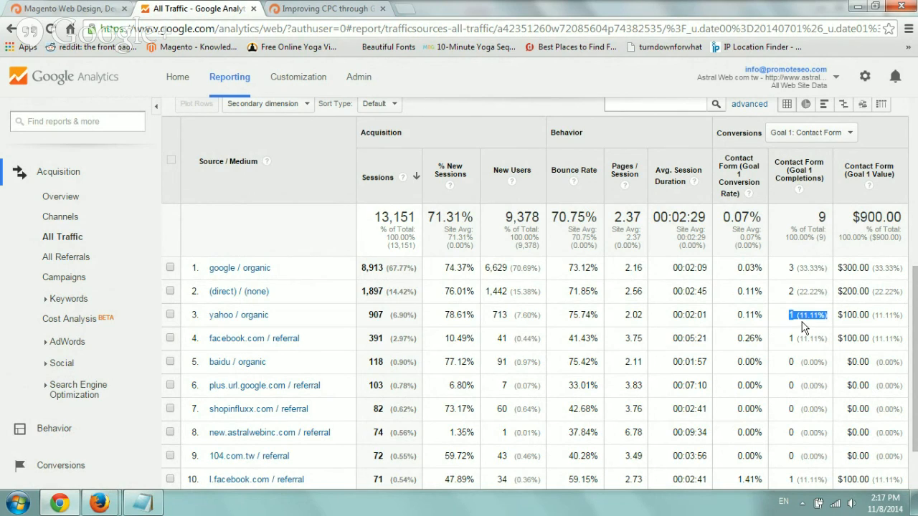
{"action": "mouse_move", "coordinate": [804, 318]}
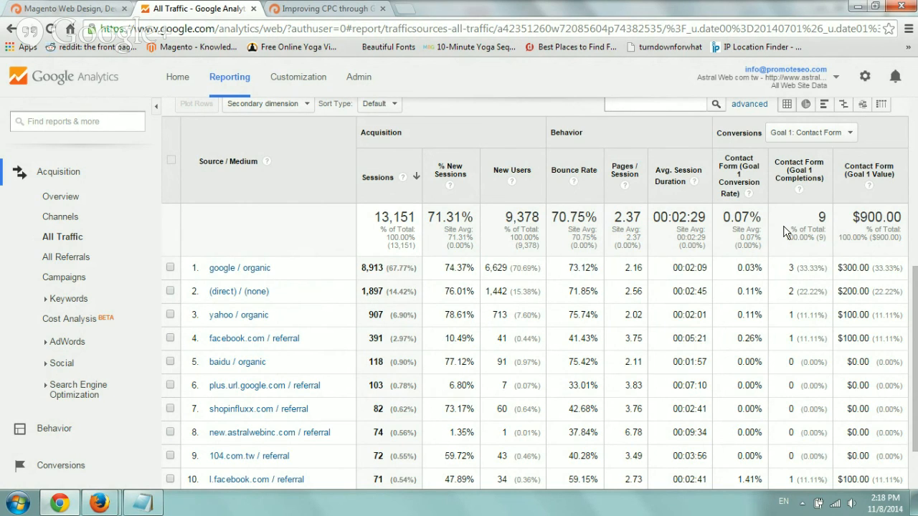
{"action": "mouse_move", "coordinate": [789, 203]}
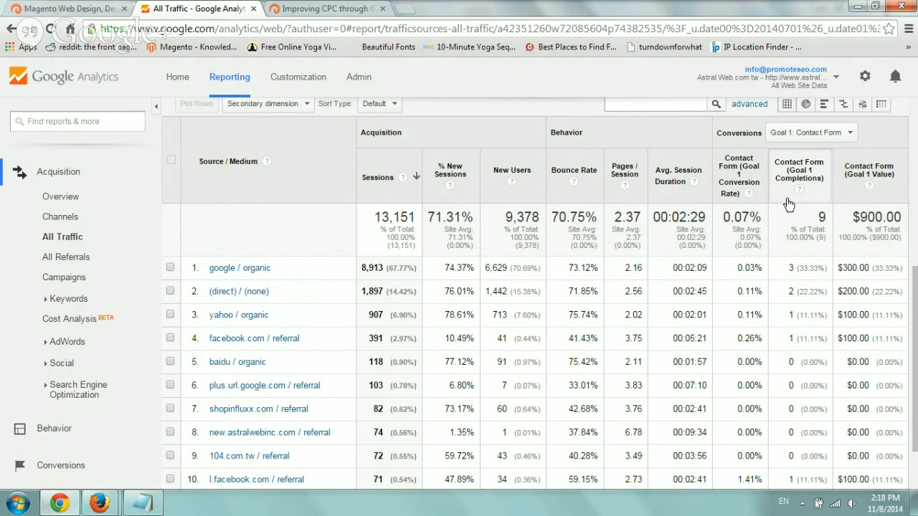
{"action": "scroll", "scroll_direction": "up", "scroll_amount": 3}
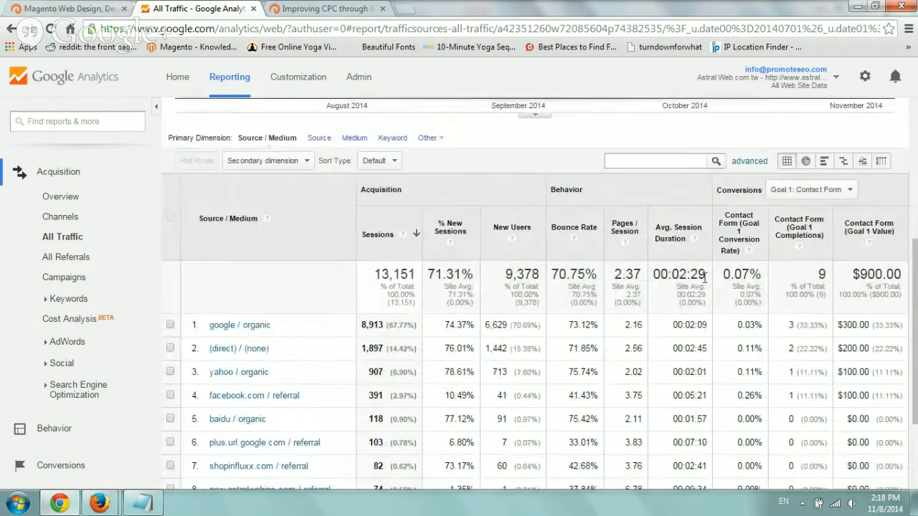
{"action": "scroll", "scroll_direction": "up", "scroll_amount": 3}
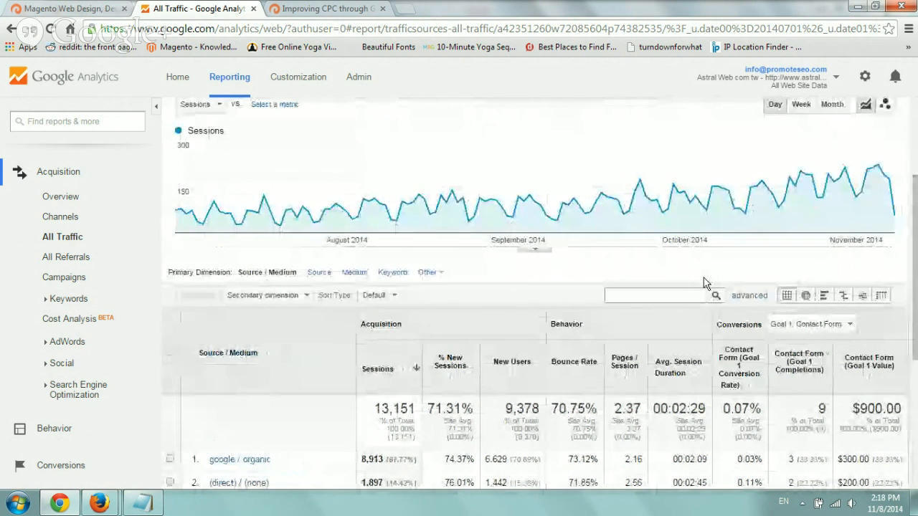
{"action": "scroll", "scroll_direction": "down", "scroll_amount": 3}
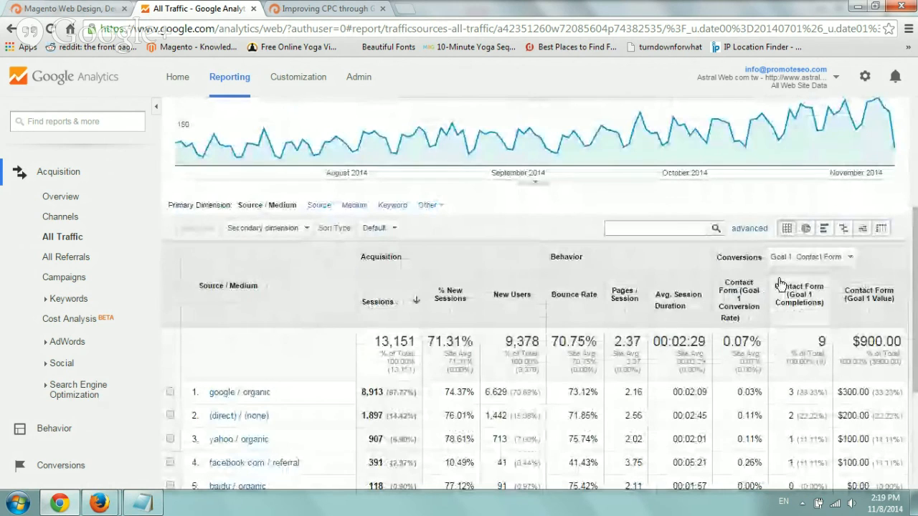